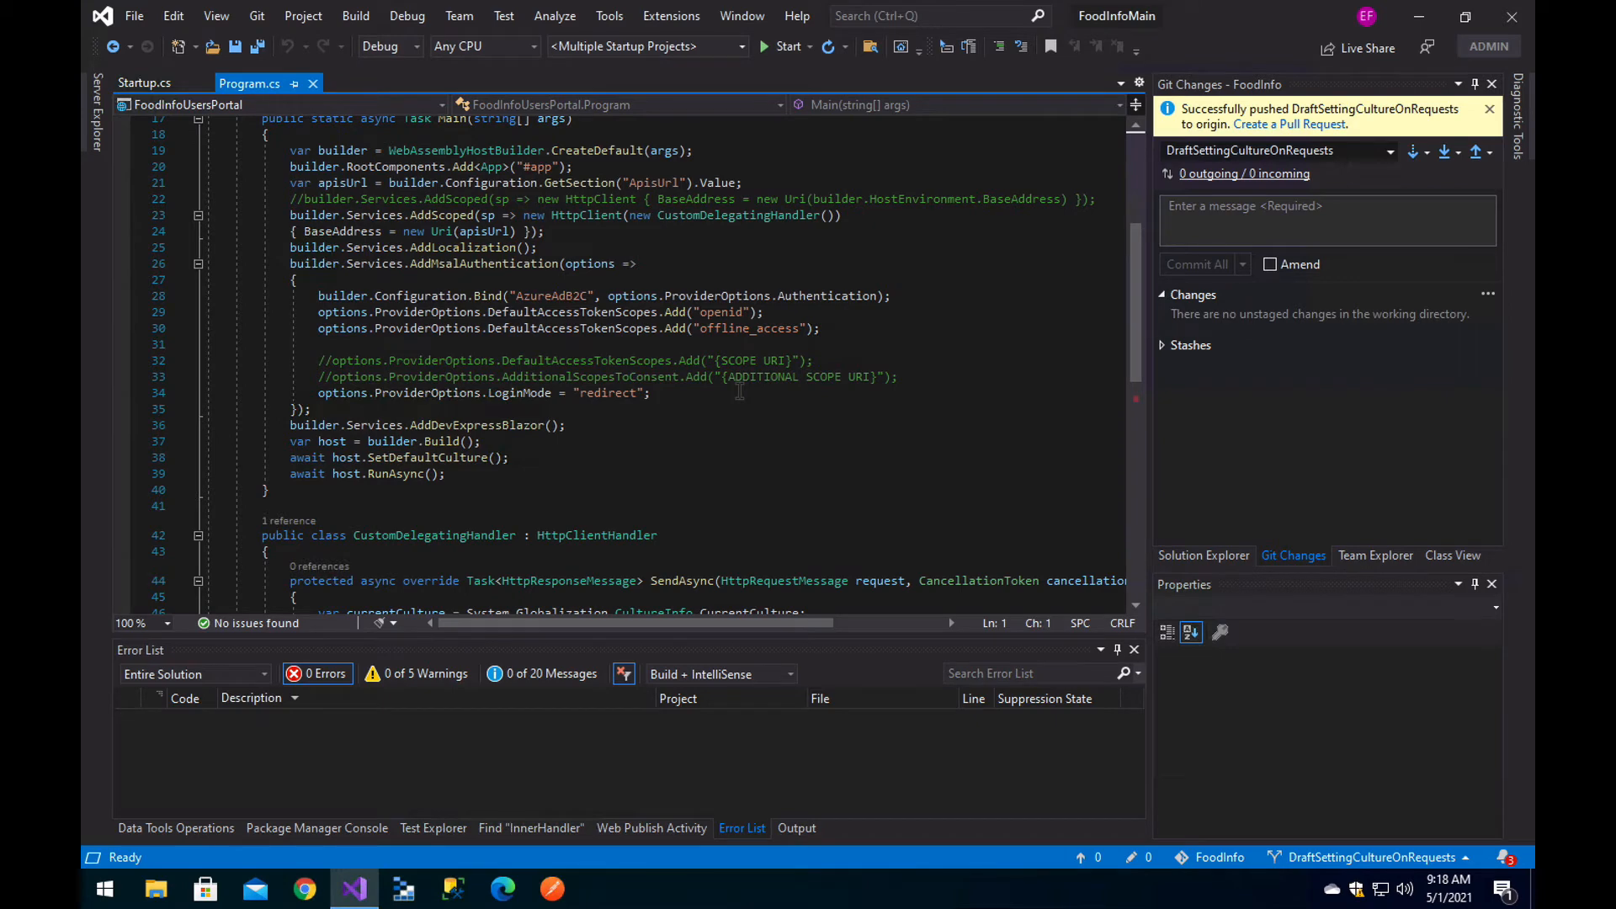
Review SetDefaultCulture's blazorCulture.get call and DefaultThreadCurrentCulture en-US fallback, then show Solution Explorer
scroll(down, 3)
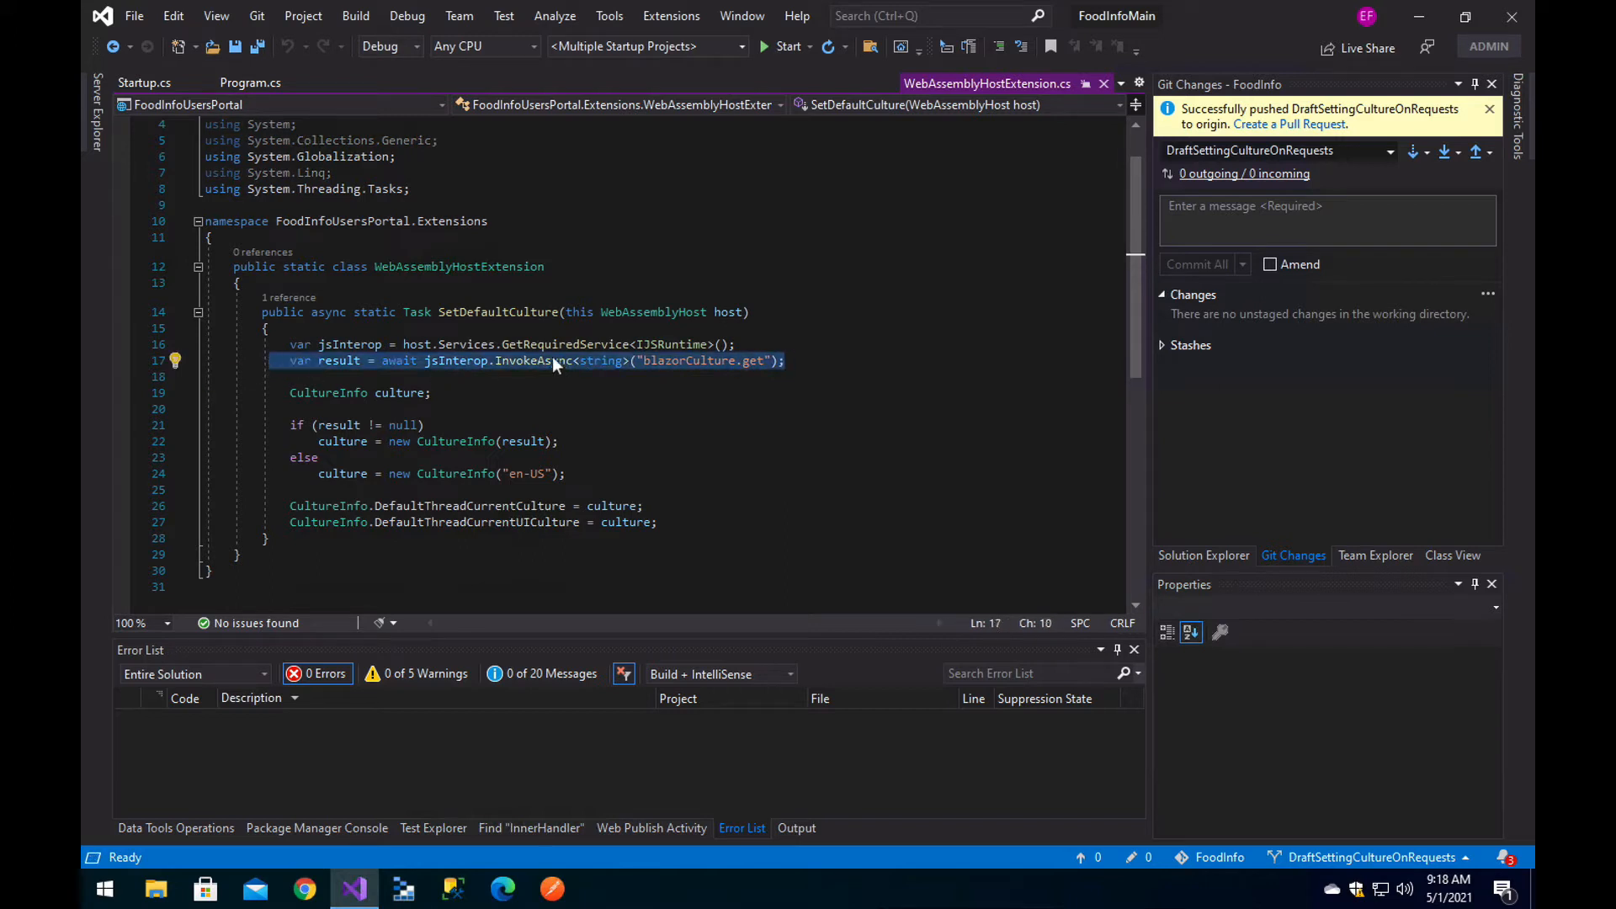
click(763, 361)
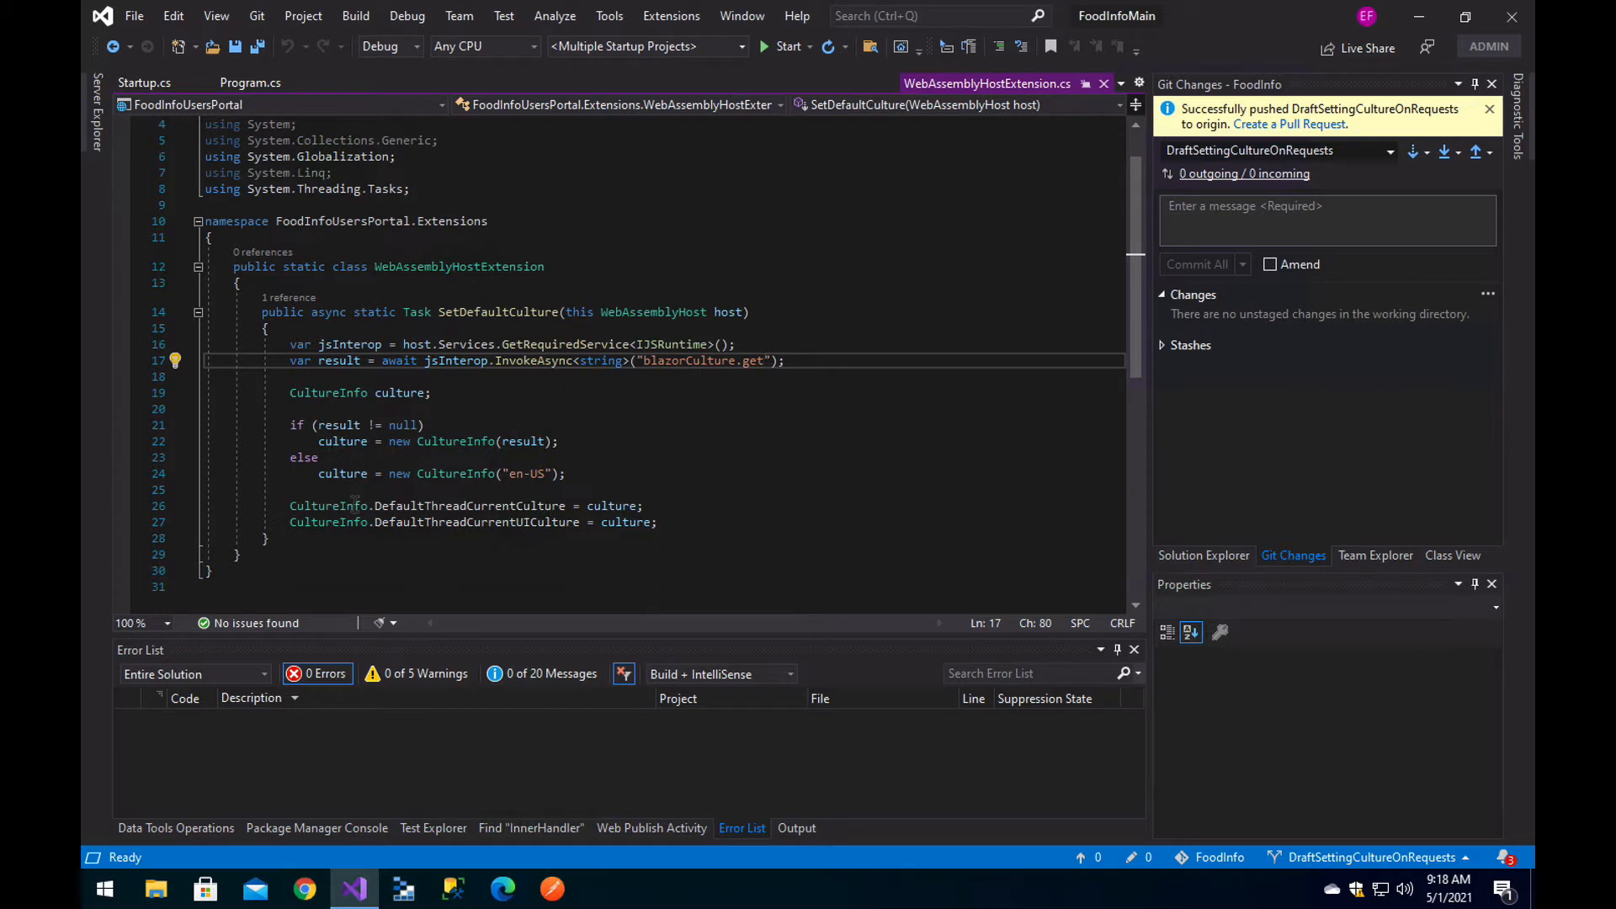
double_click(469, 505)
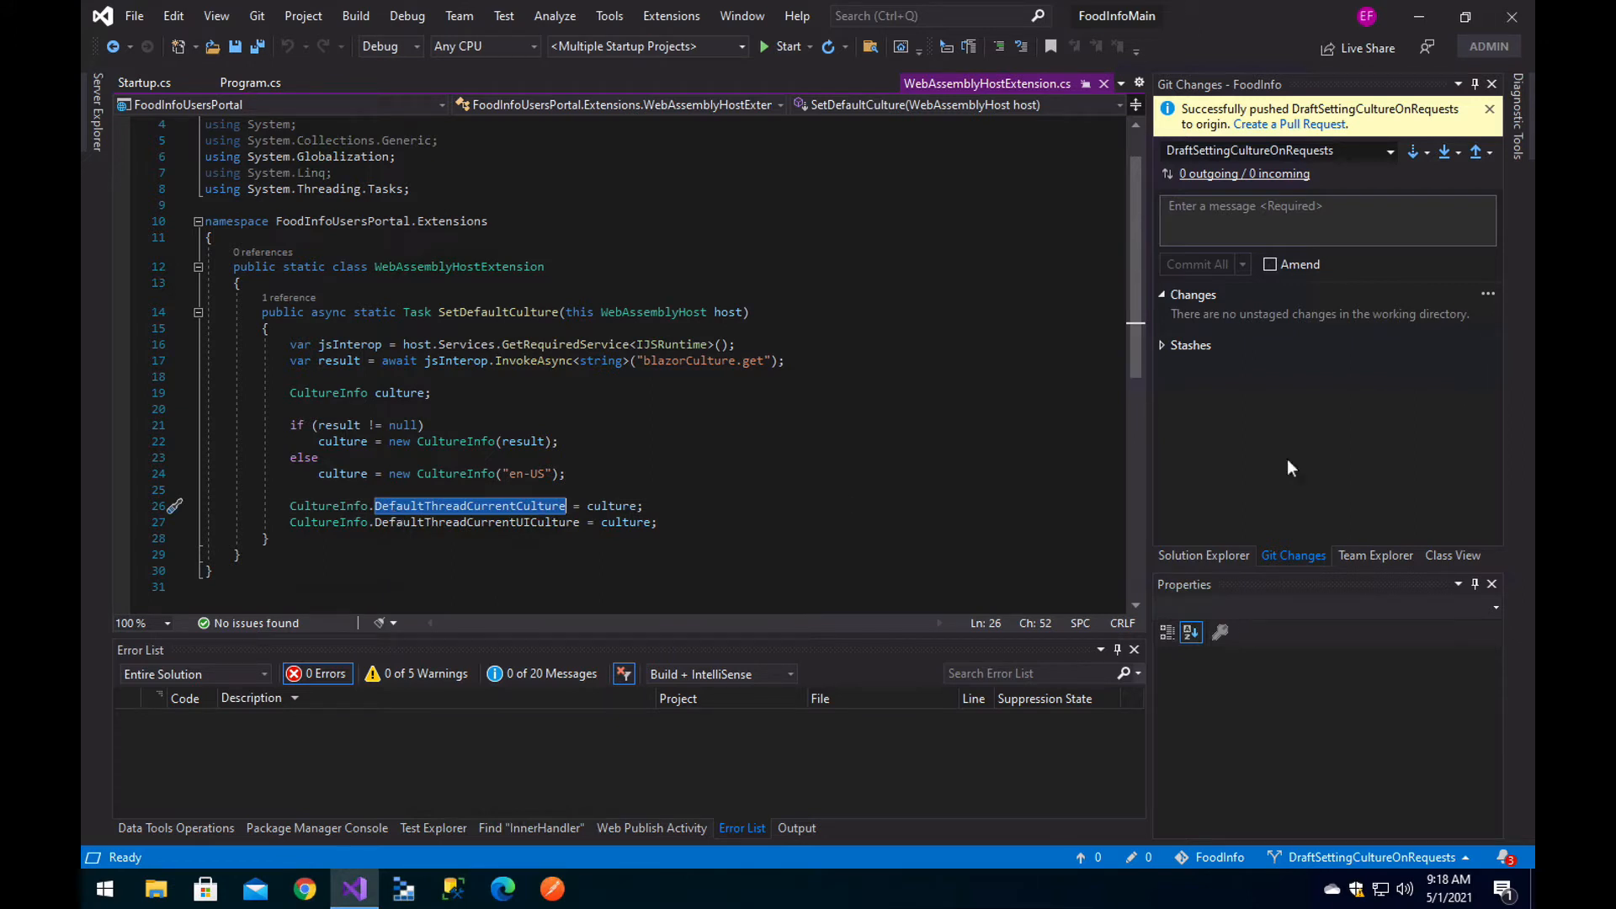
click(1202, 555)
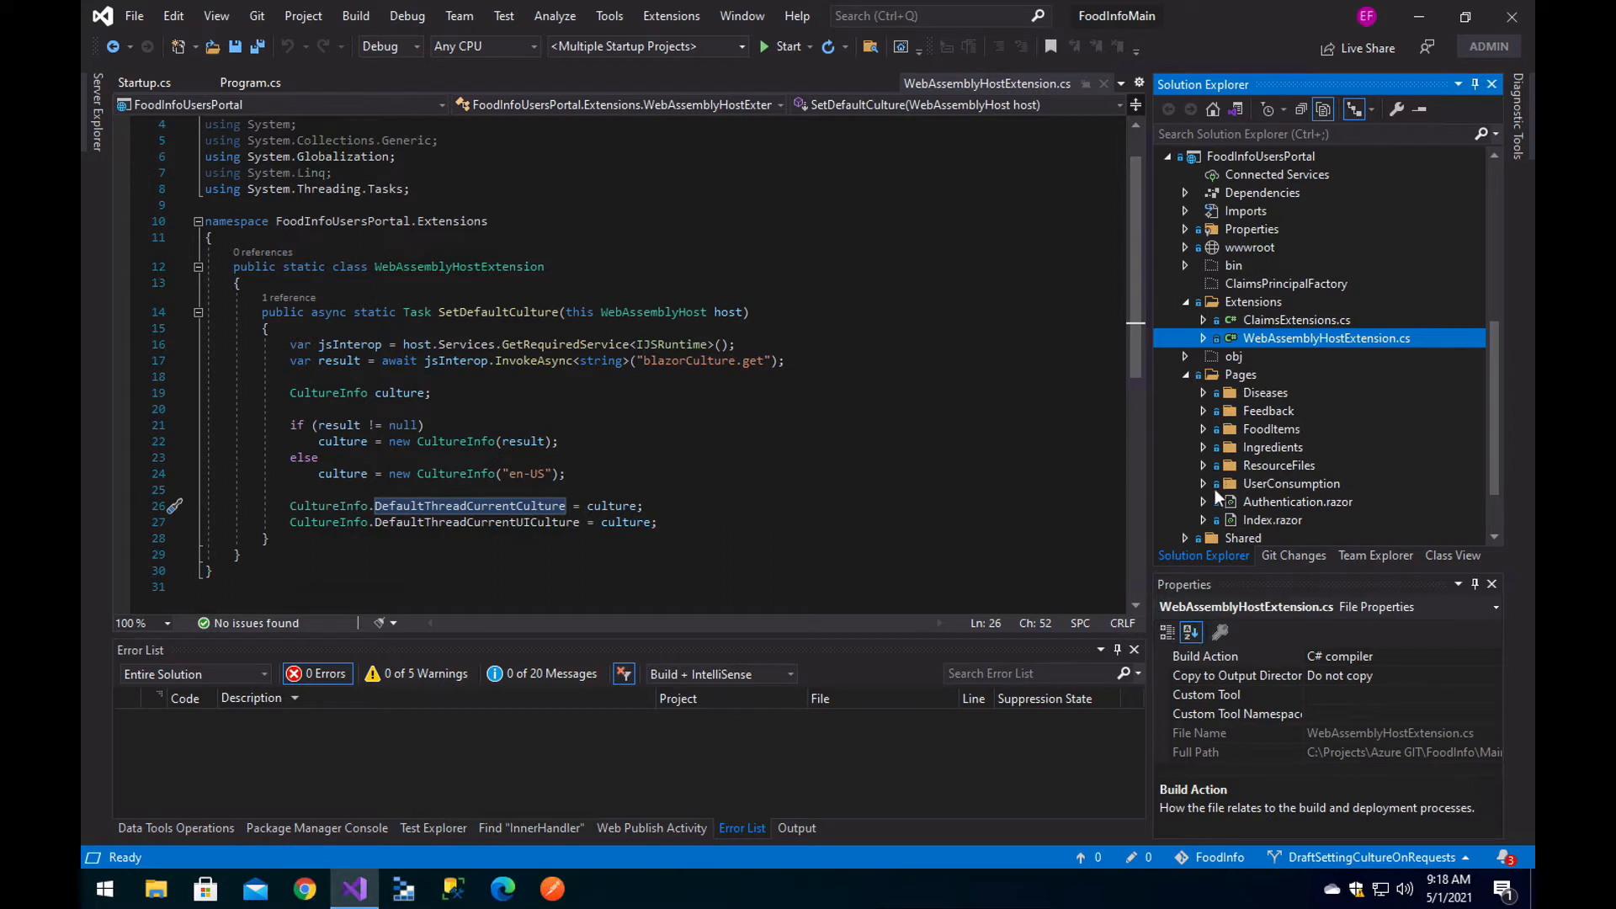
Open Shared/CultureSelector.razor and its CultureSelector.razor.cs code-behind from Solution Explorer
scroll(down, 3)
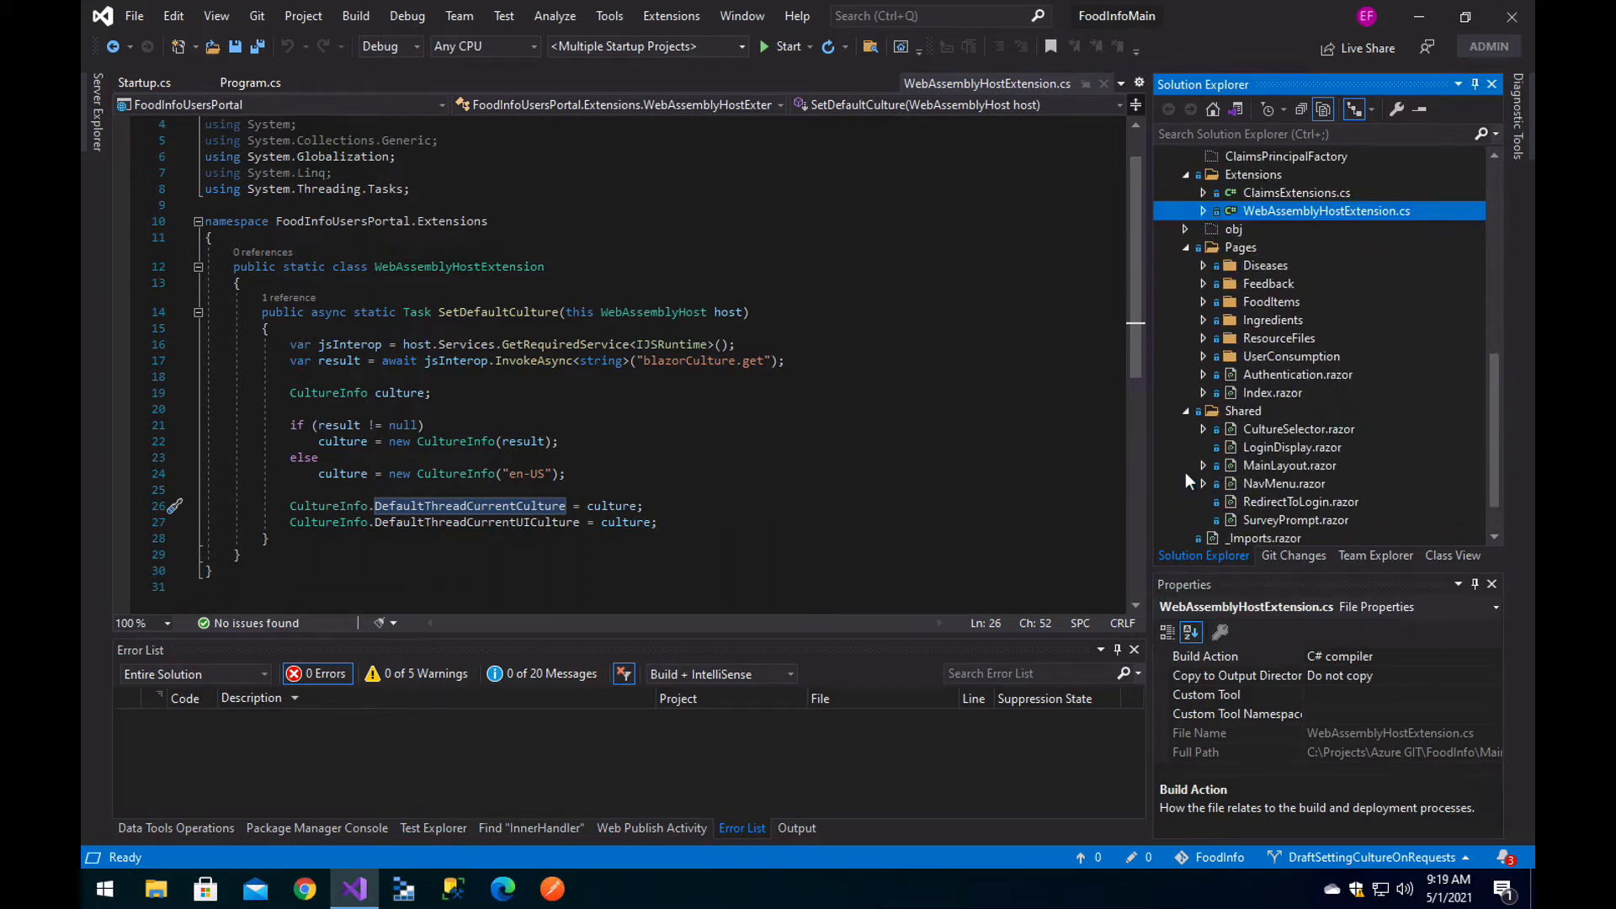
click(1298, 430)
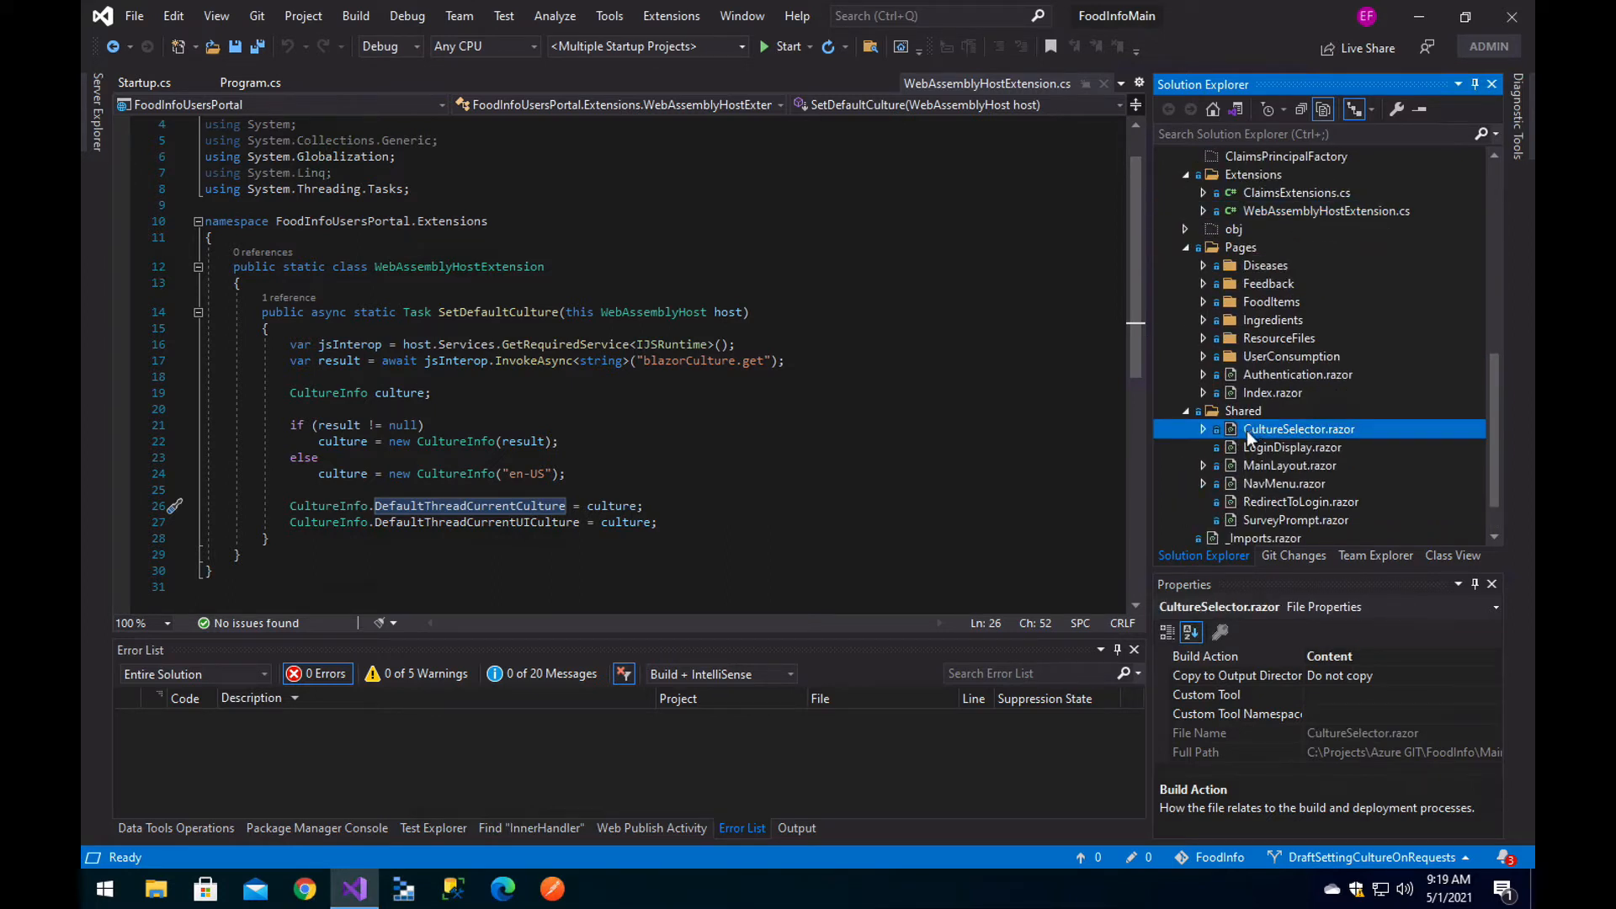
double_click(1300, 429)
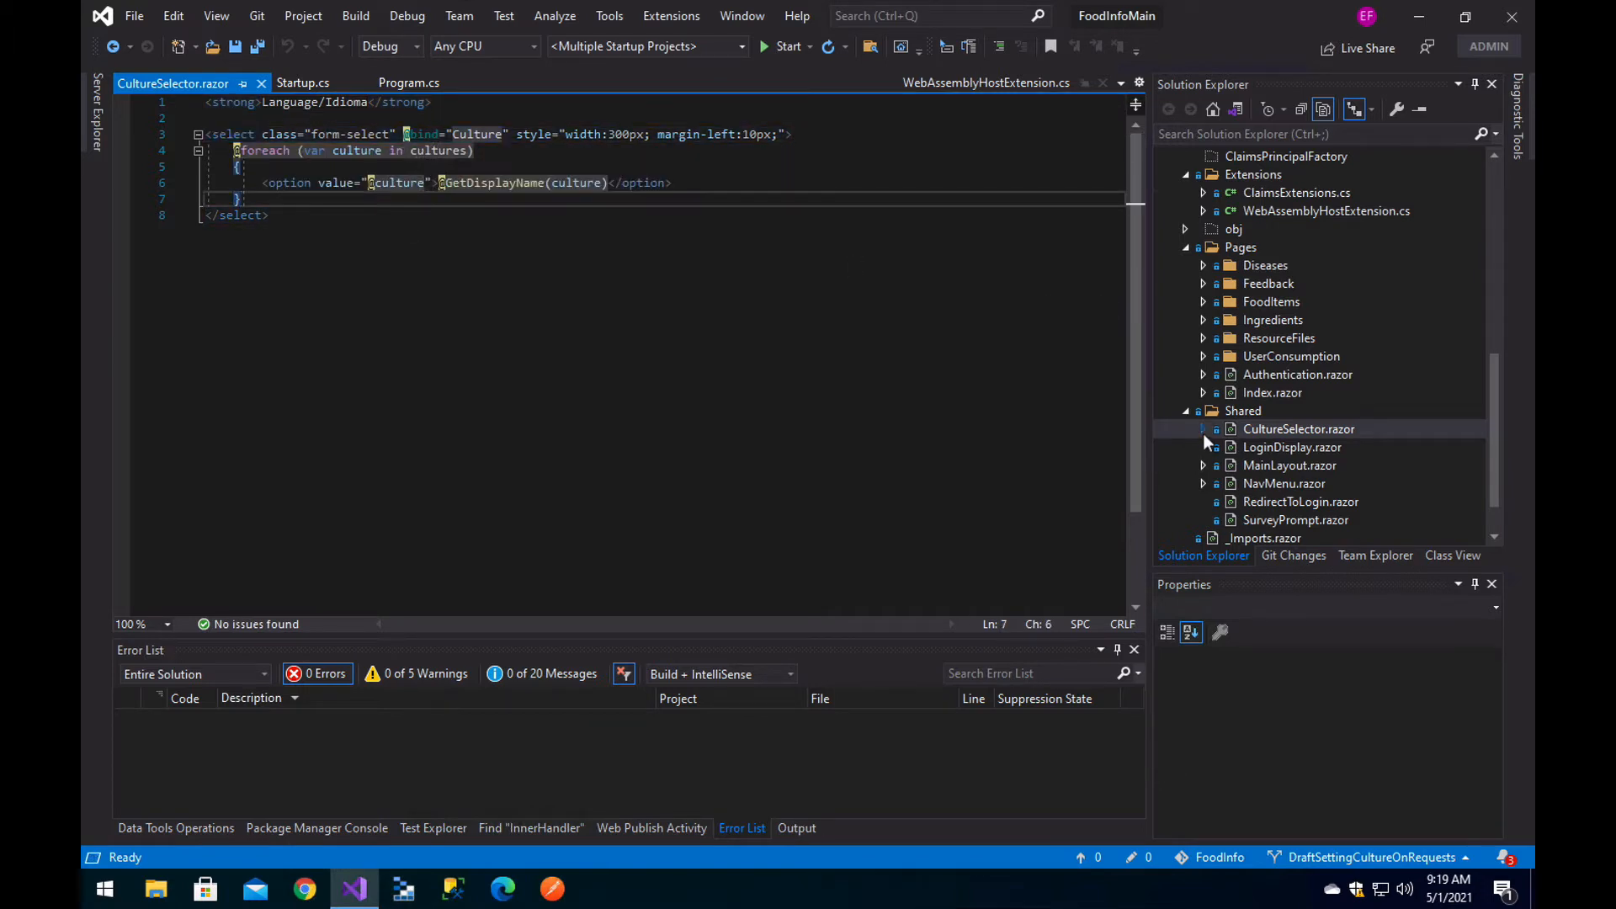
click(1202, 430)
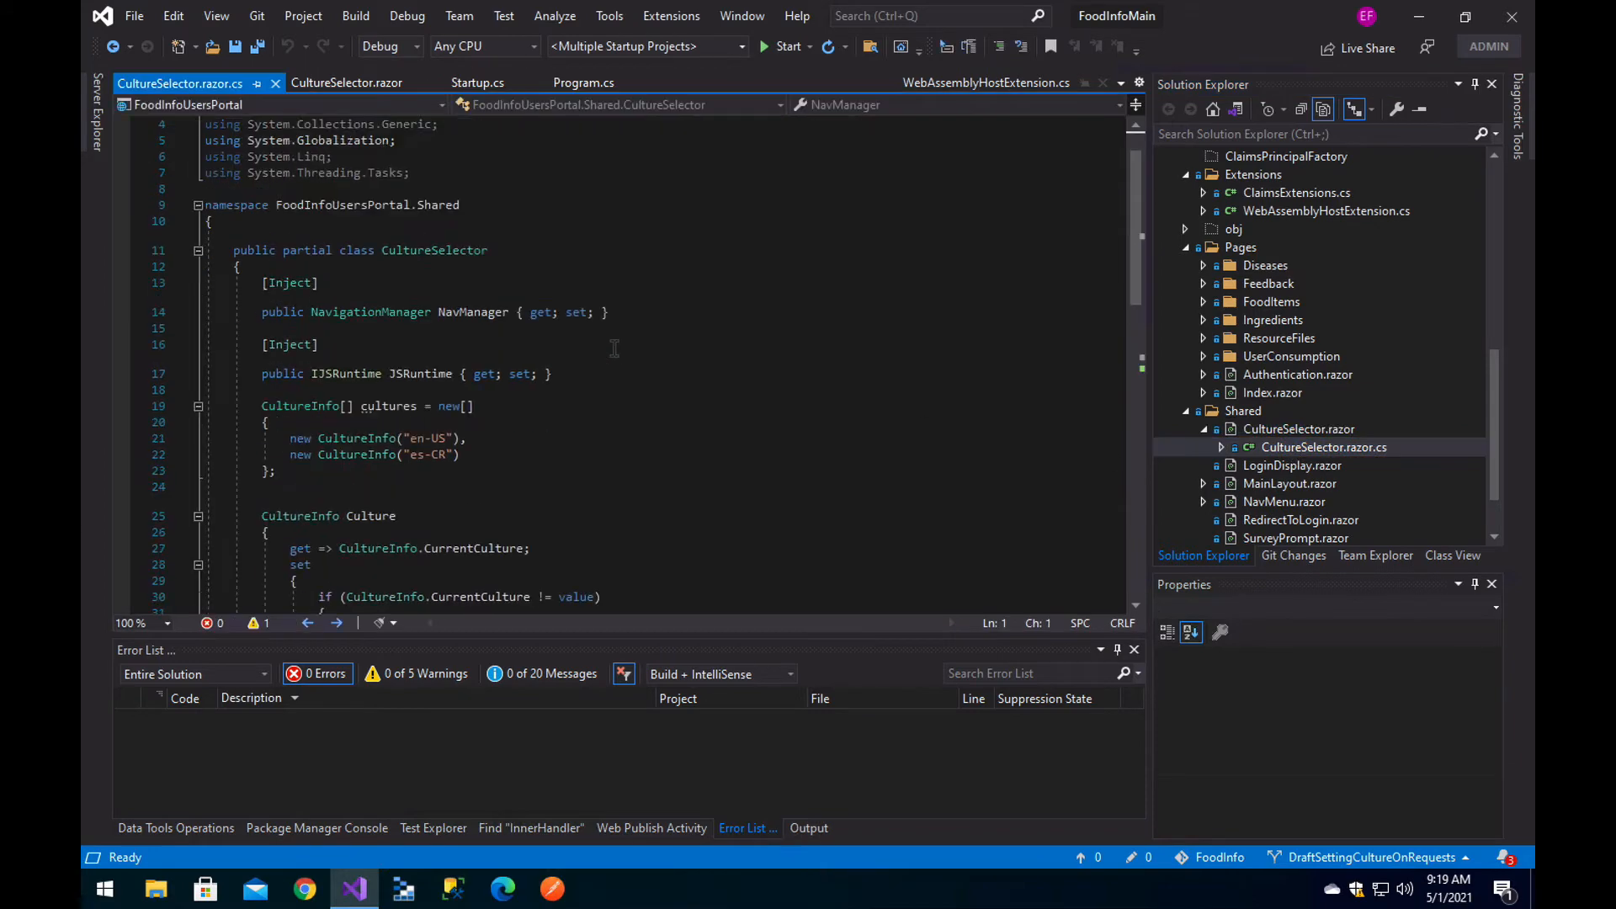
Review the Culture setter's CurrentCulture assignment and blazorCulture.set call
scroll(down, 3)
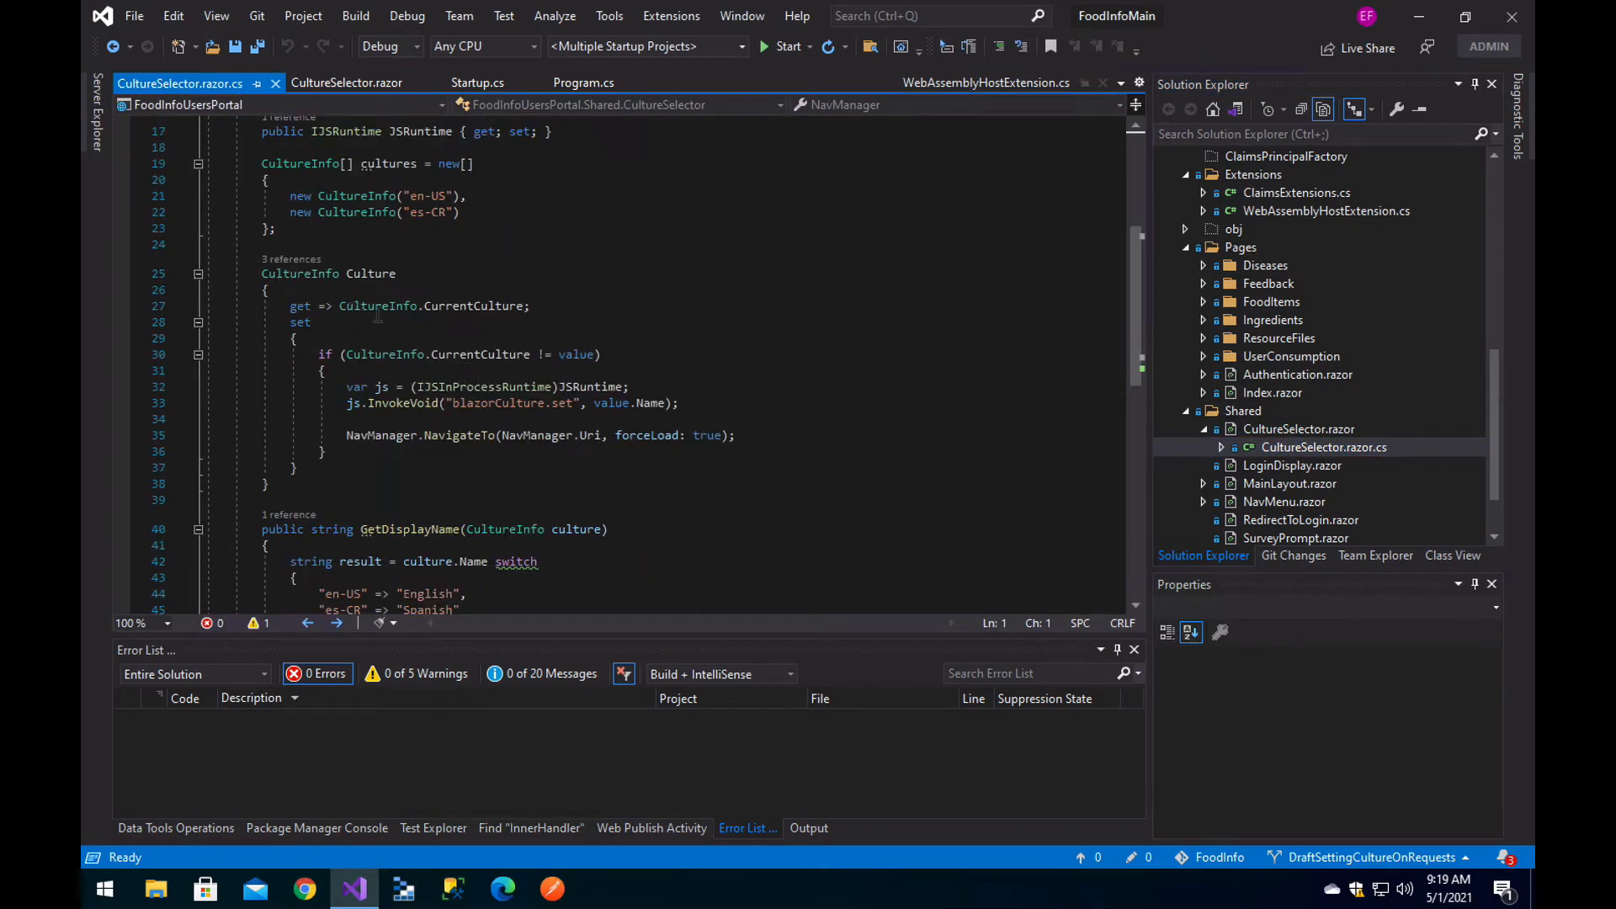
double_click(471, 304)
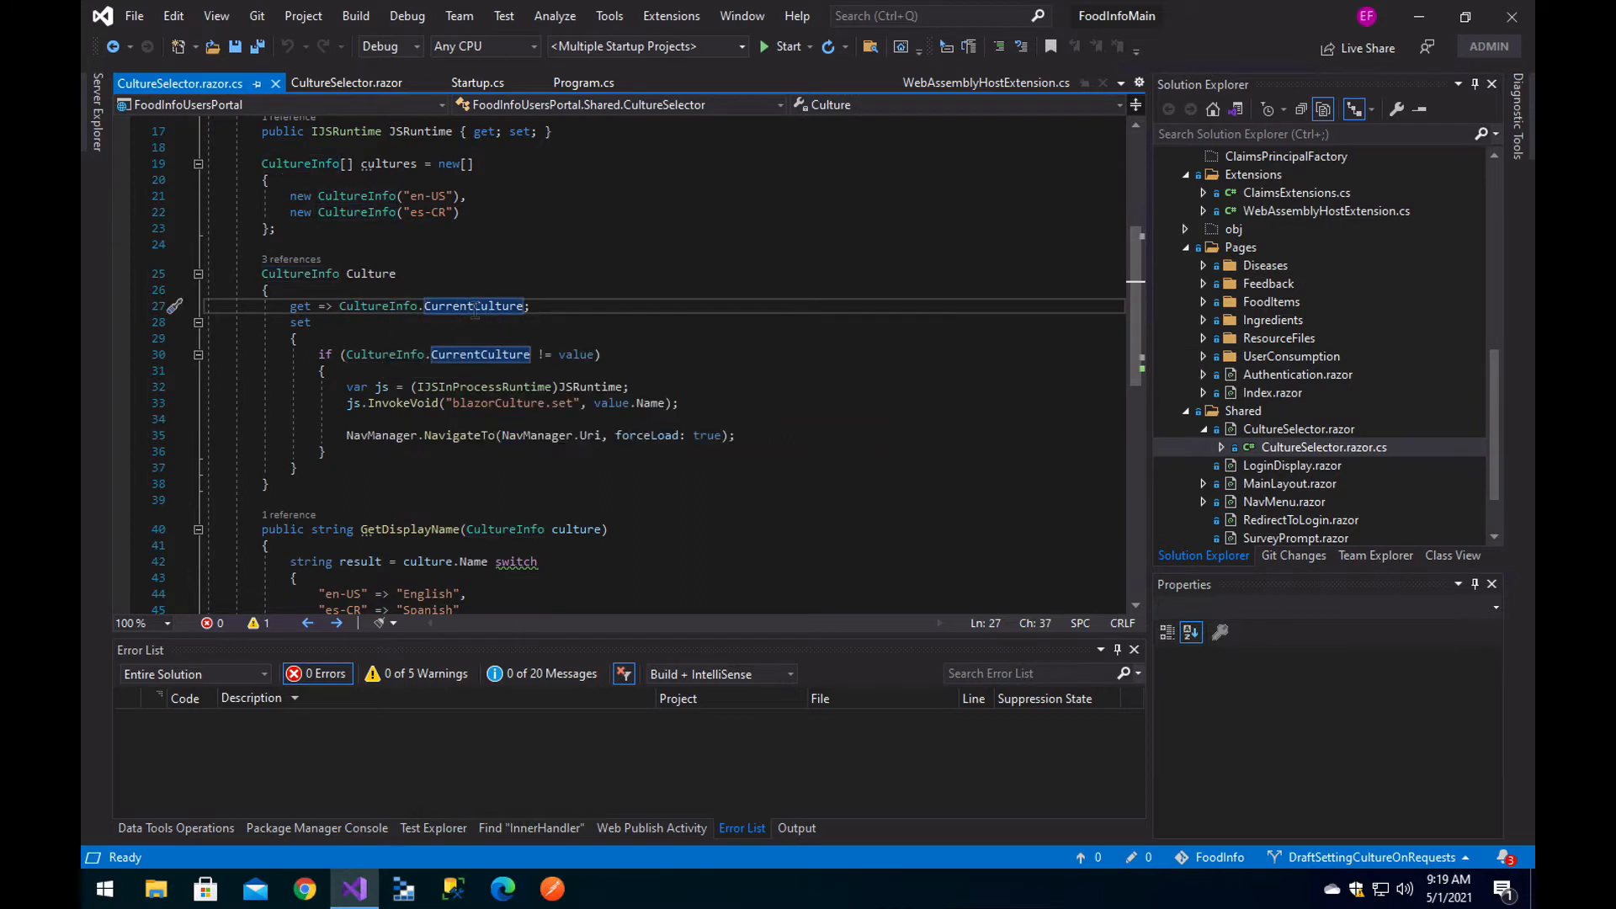
double_click(471, 306)
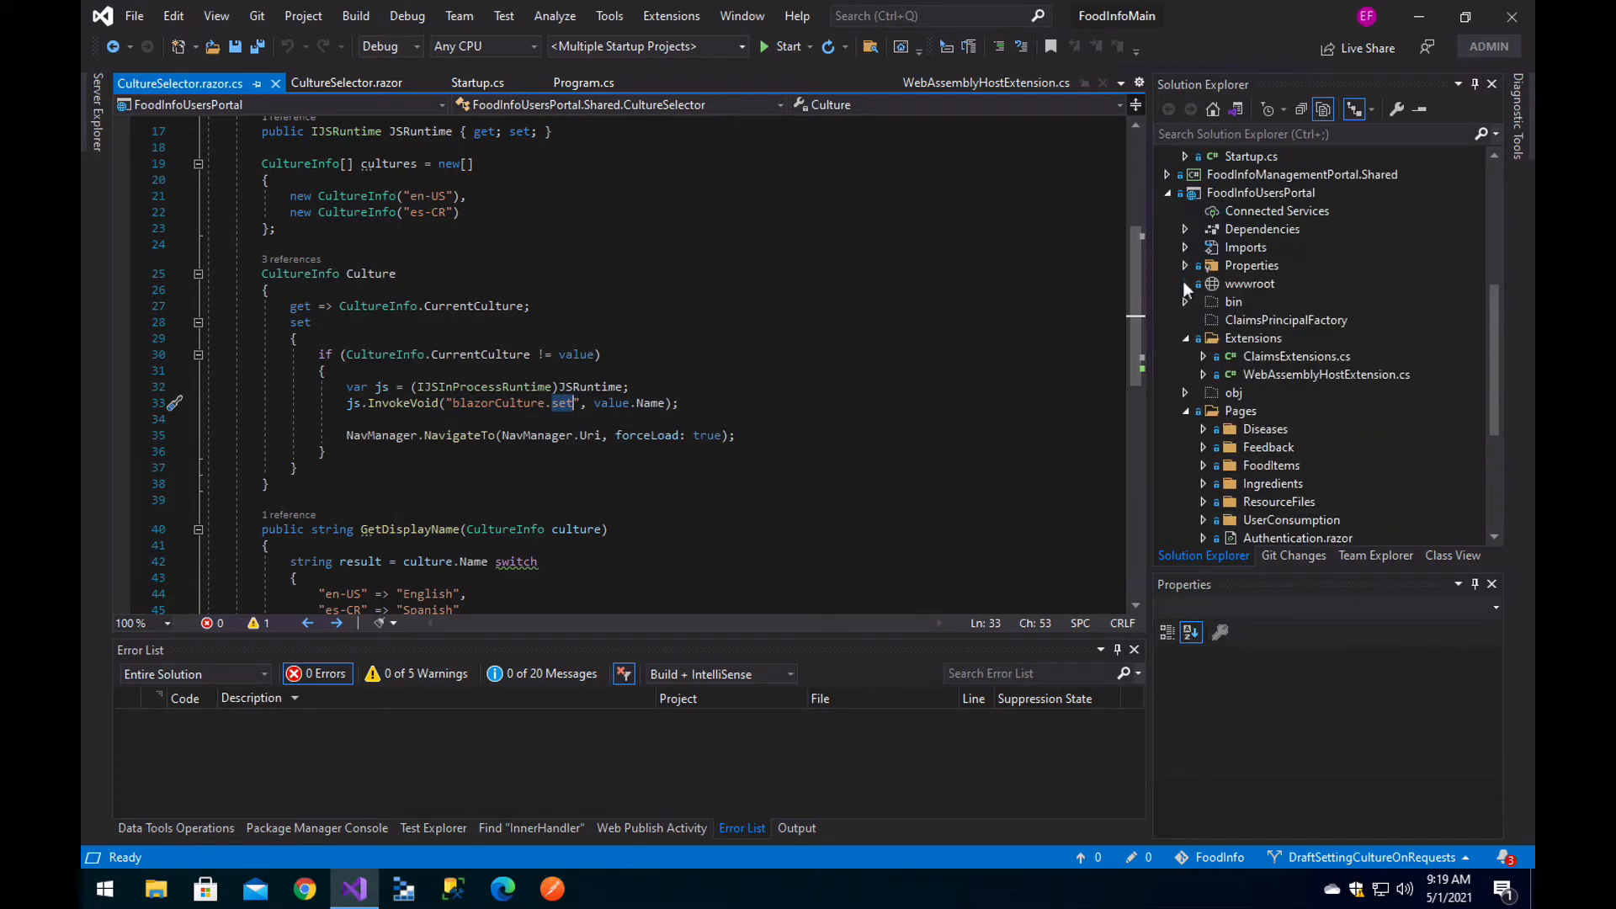
Open wwwroot/index.html and select the window.blazorCulture localStorage script block
double_click(1271, 392)
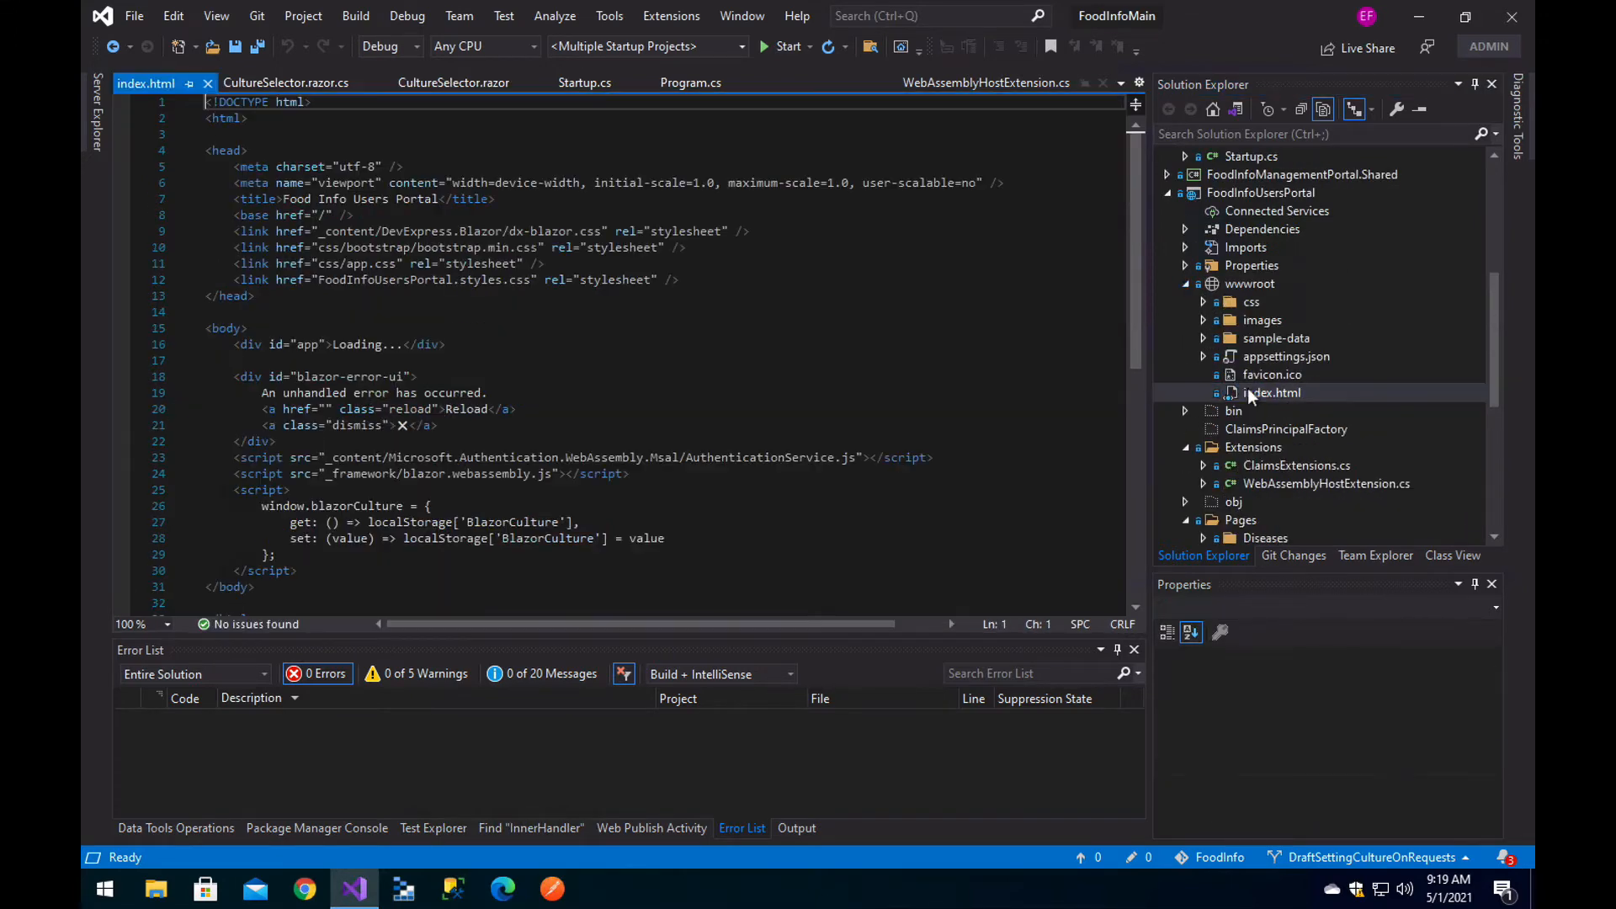
scroll(down, 3)
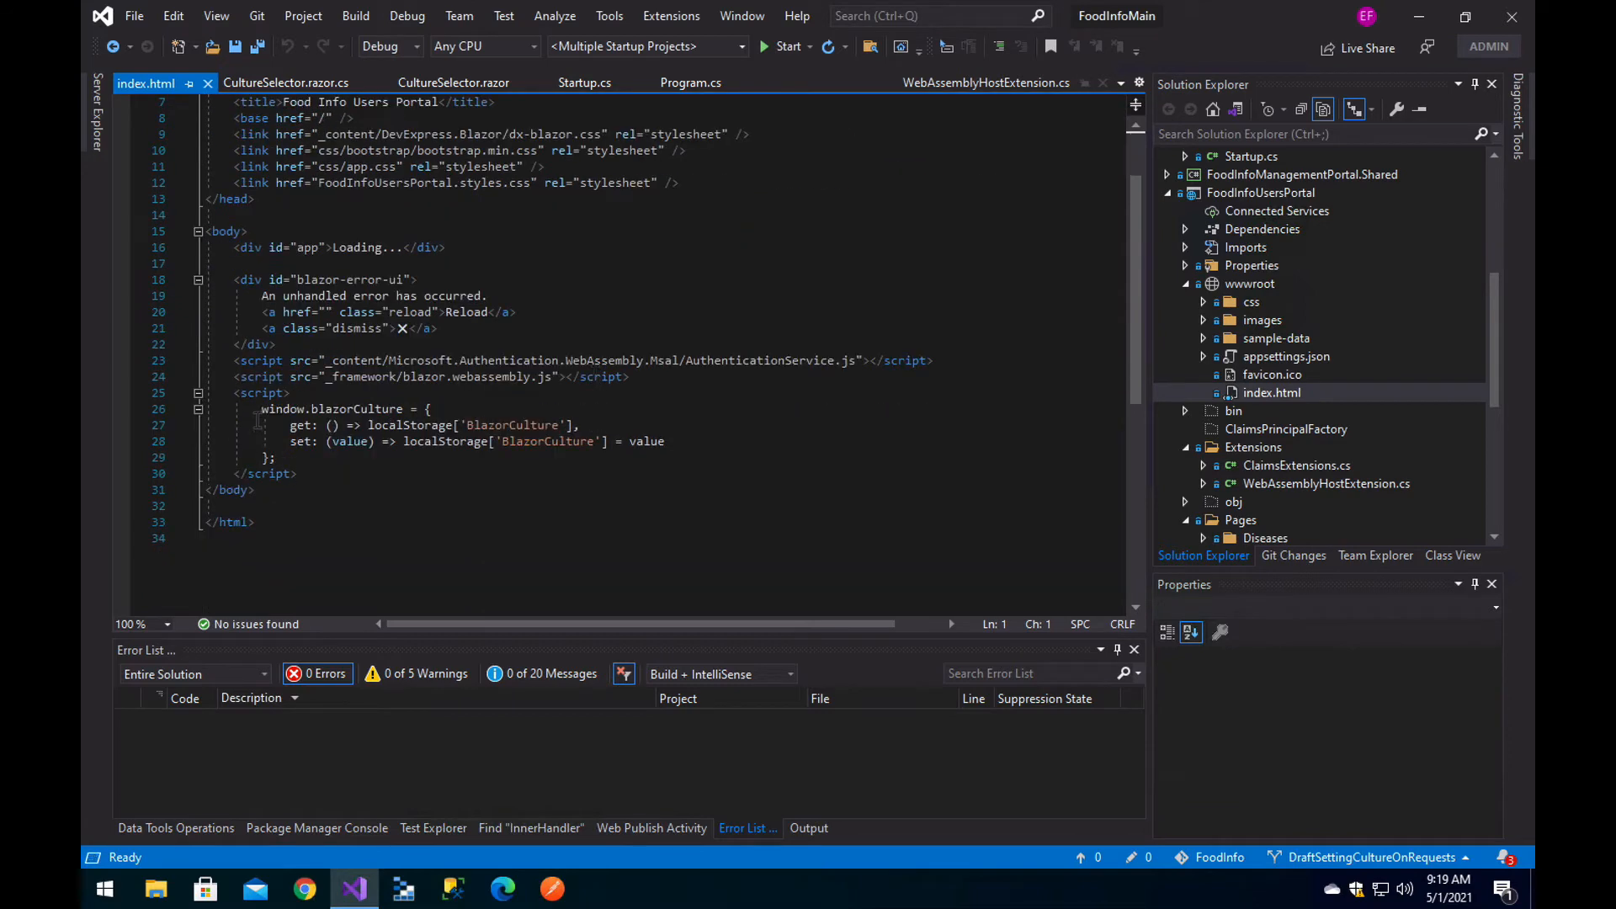
drag(259, 407, 273, 456)
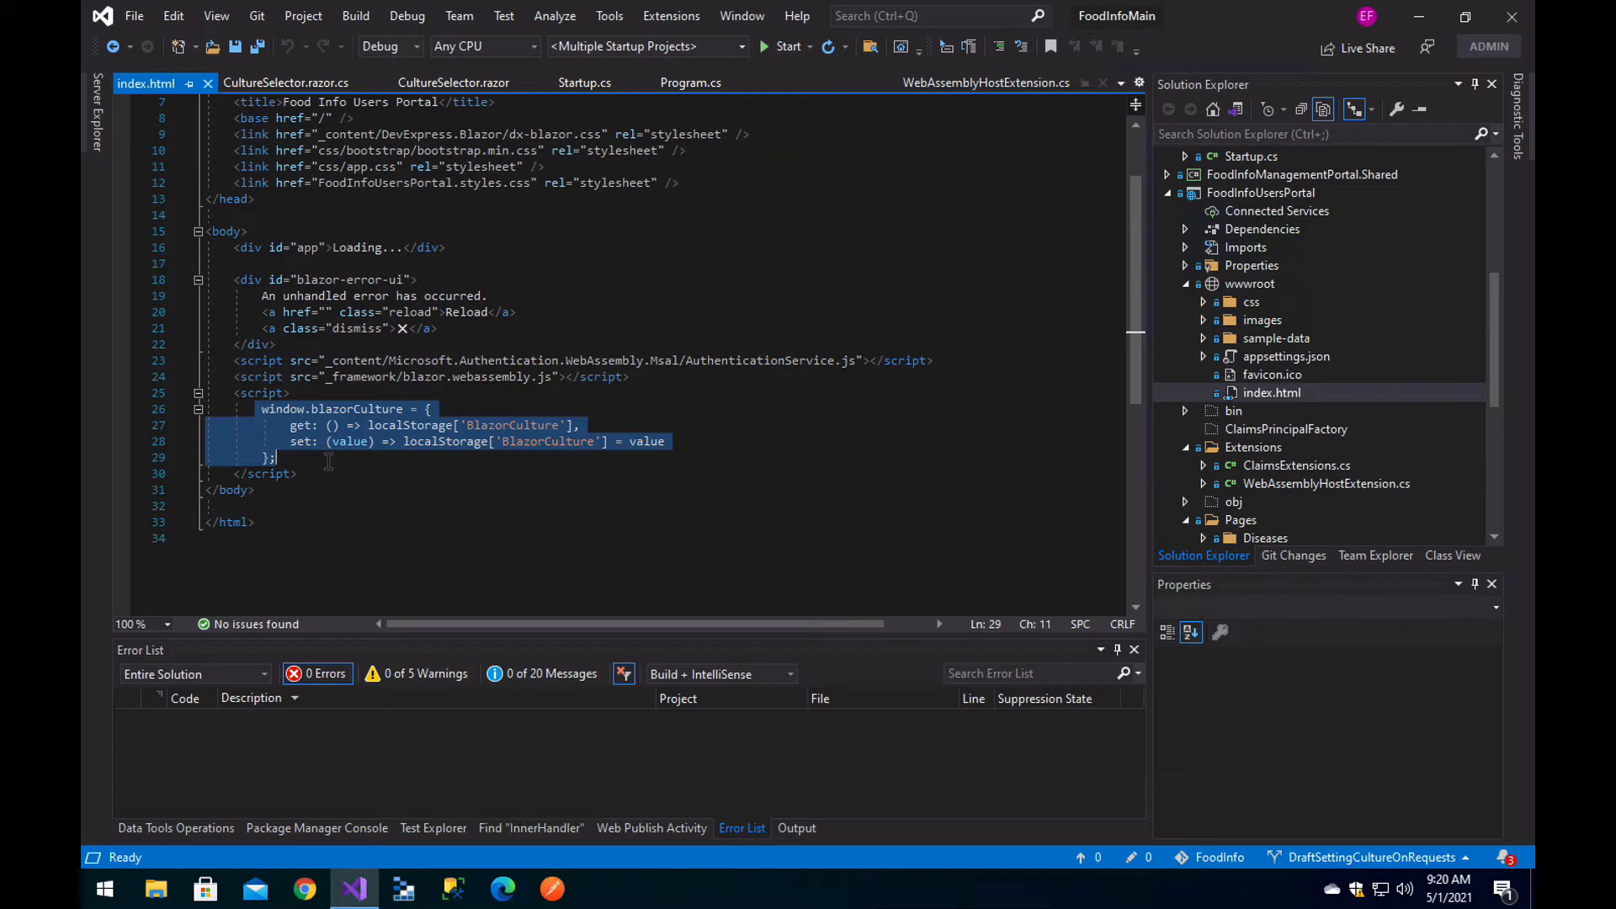
scroll(down, 3)
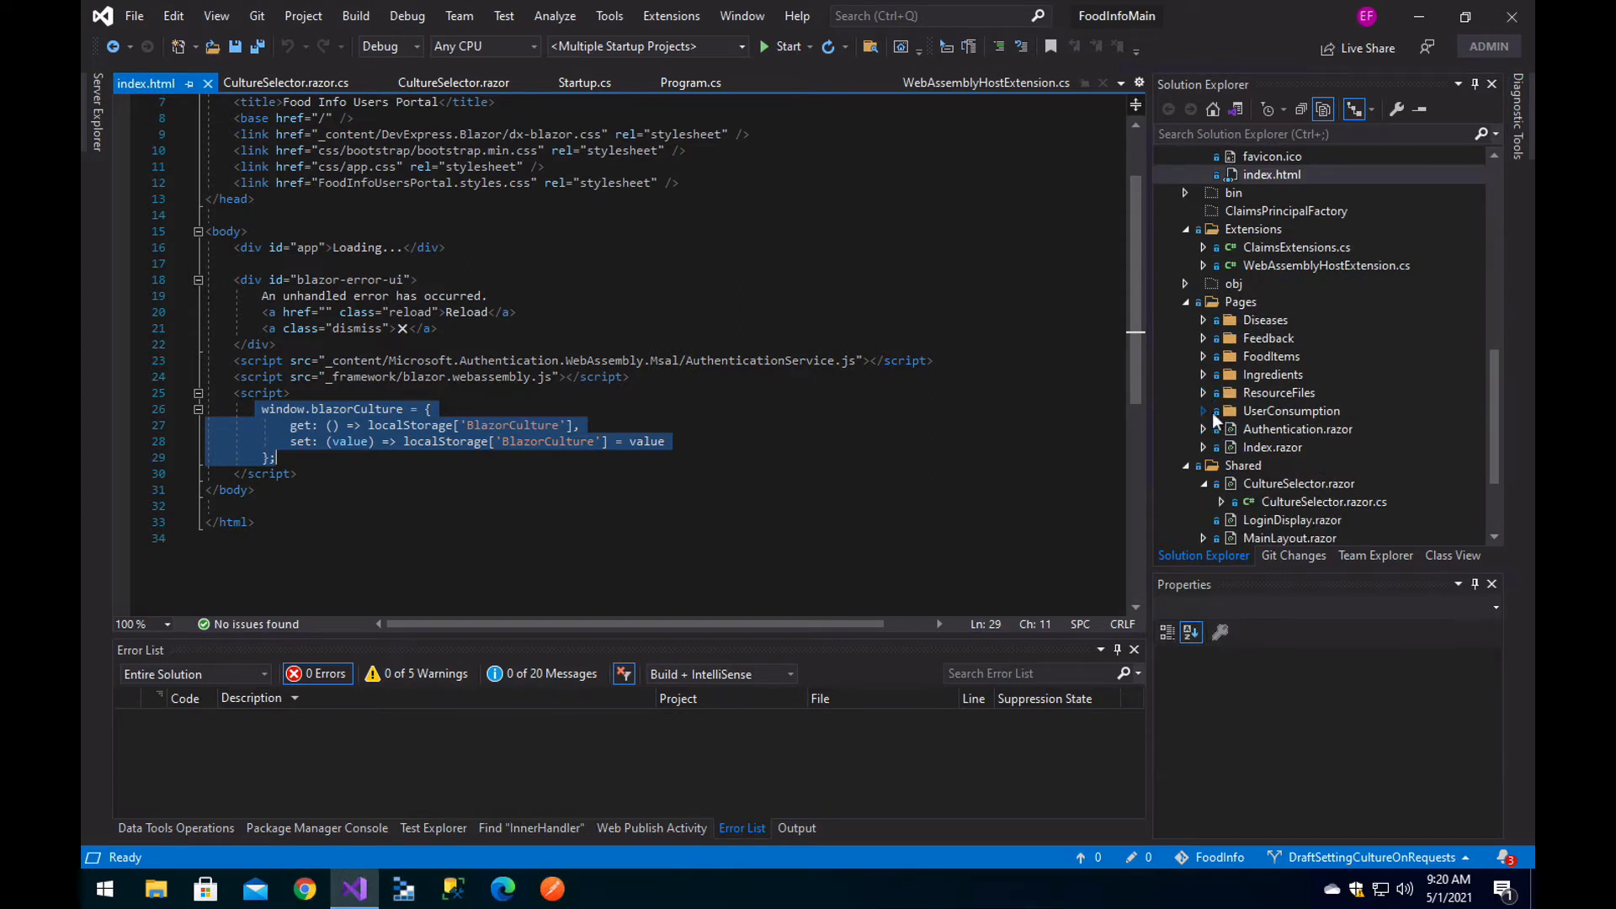
Open Index.razor, review its IStringLocalizer<ResourceFiles.Index> Header line, then switch to client Program.cs
click(1273, 446)
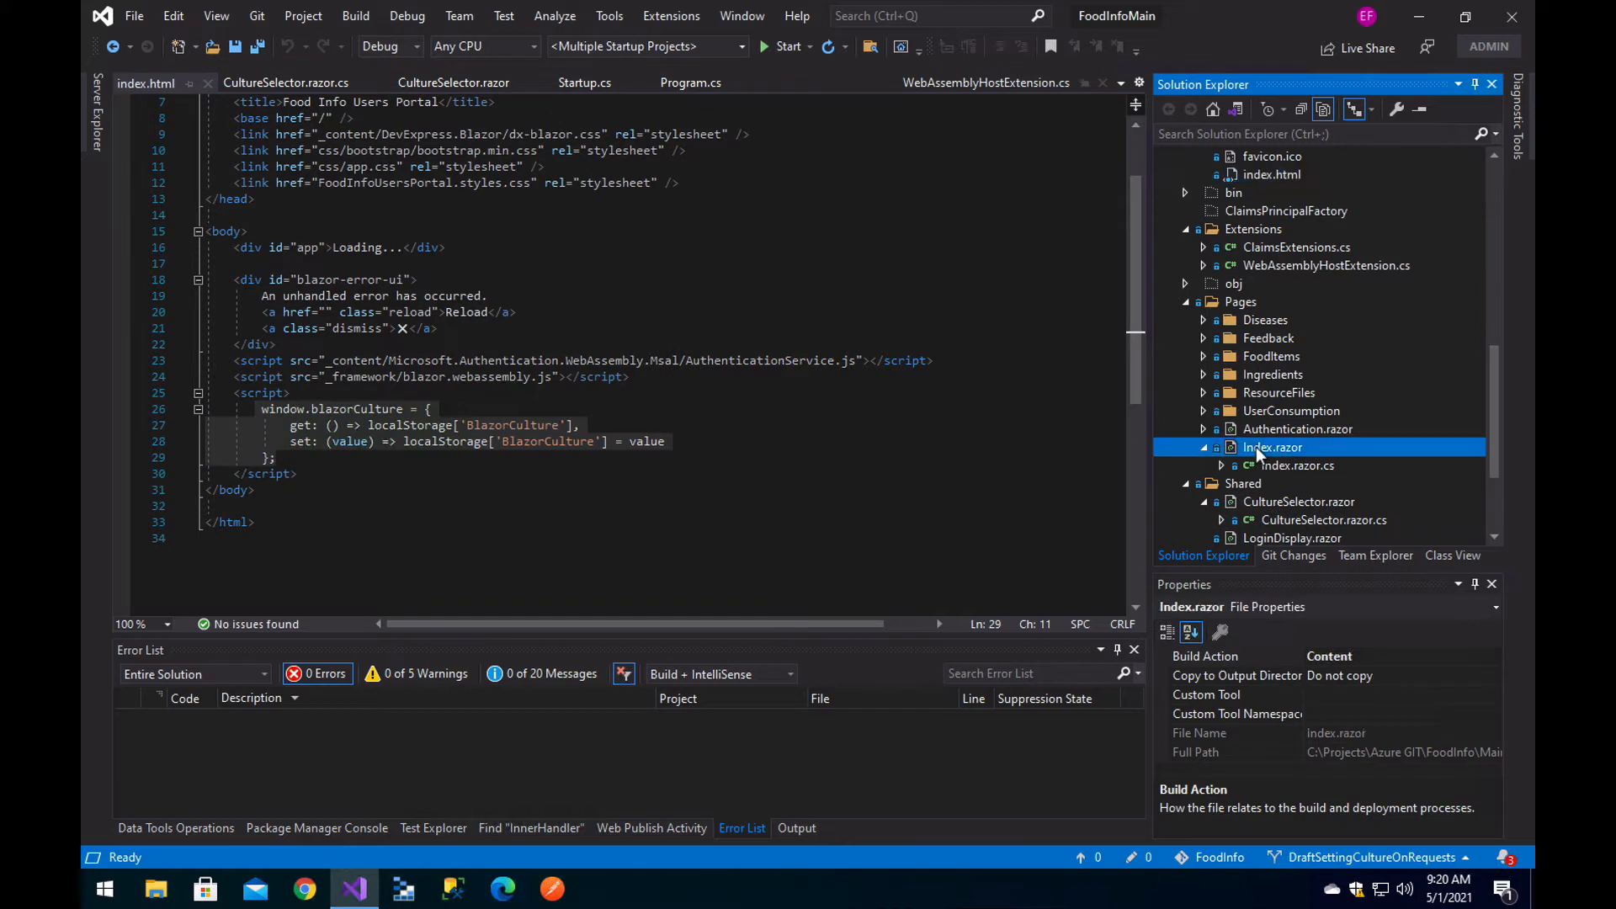
double_click(1274, 446)
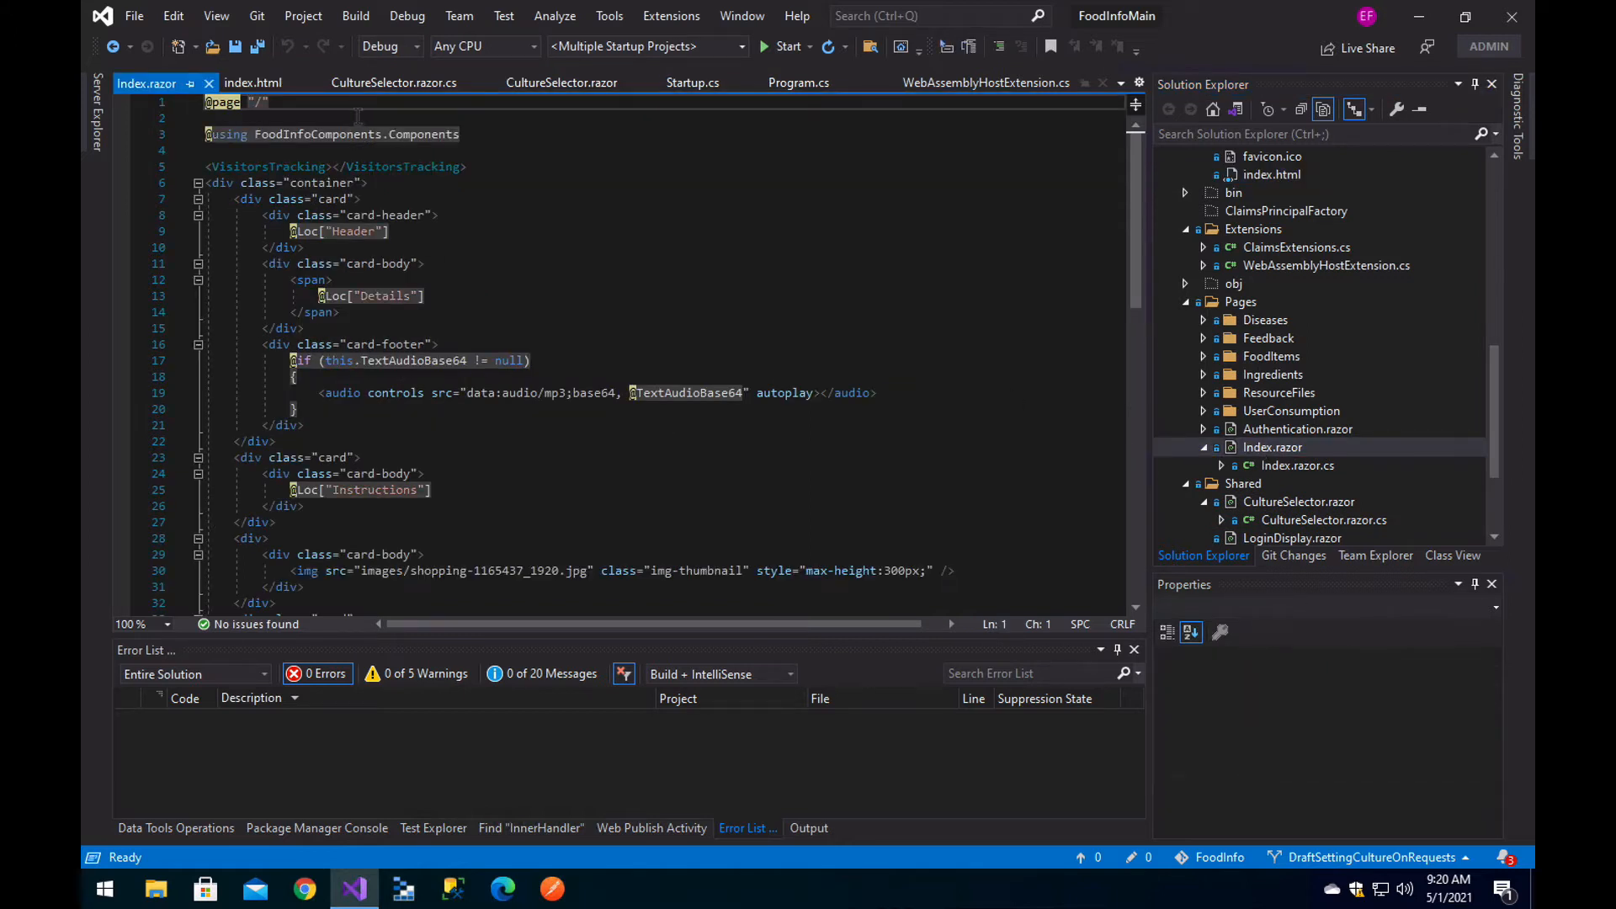
click(307, 231)
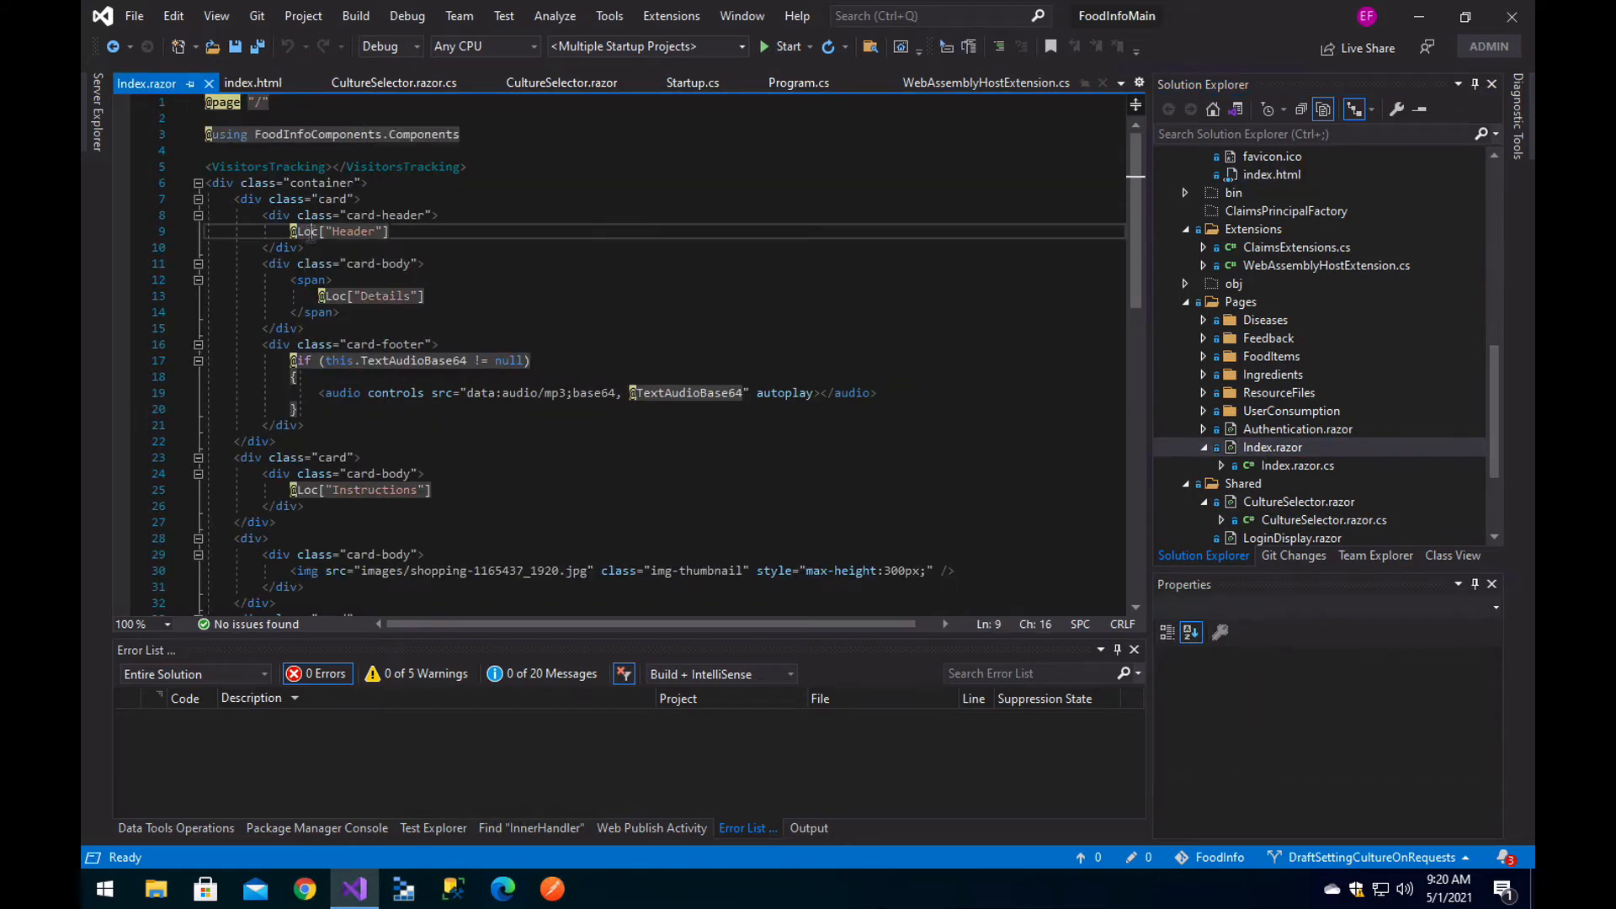
mouse_move(306, 231)
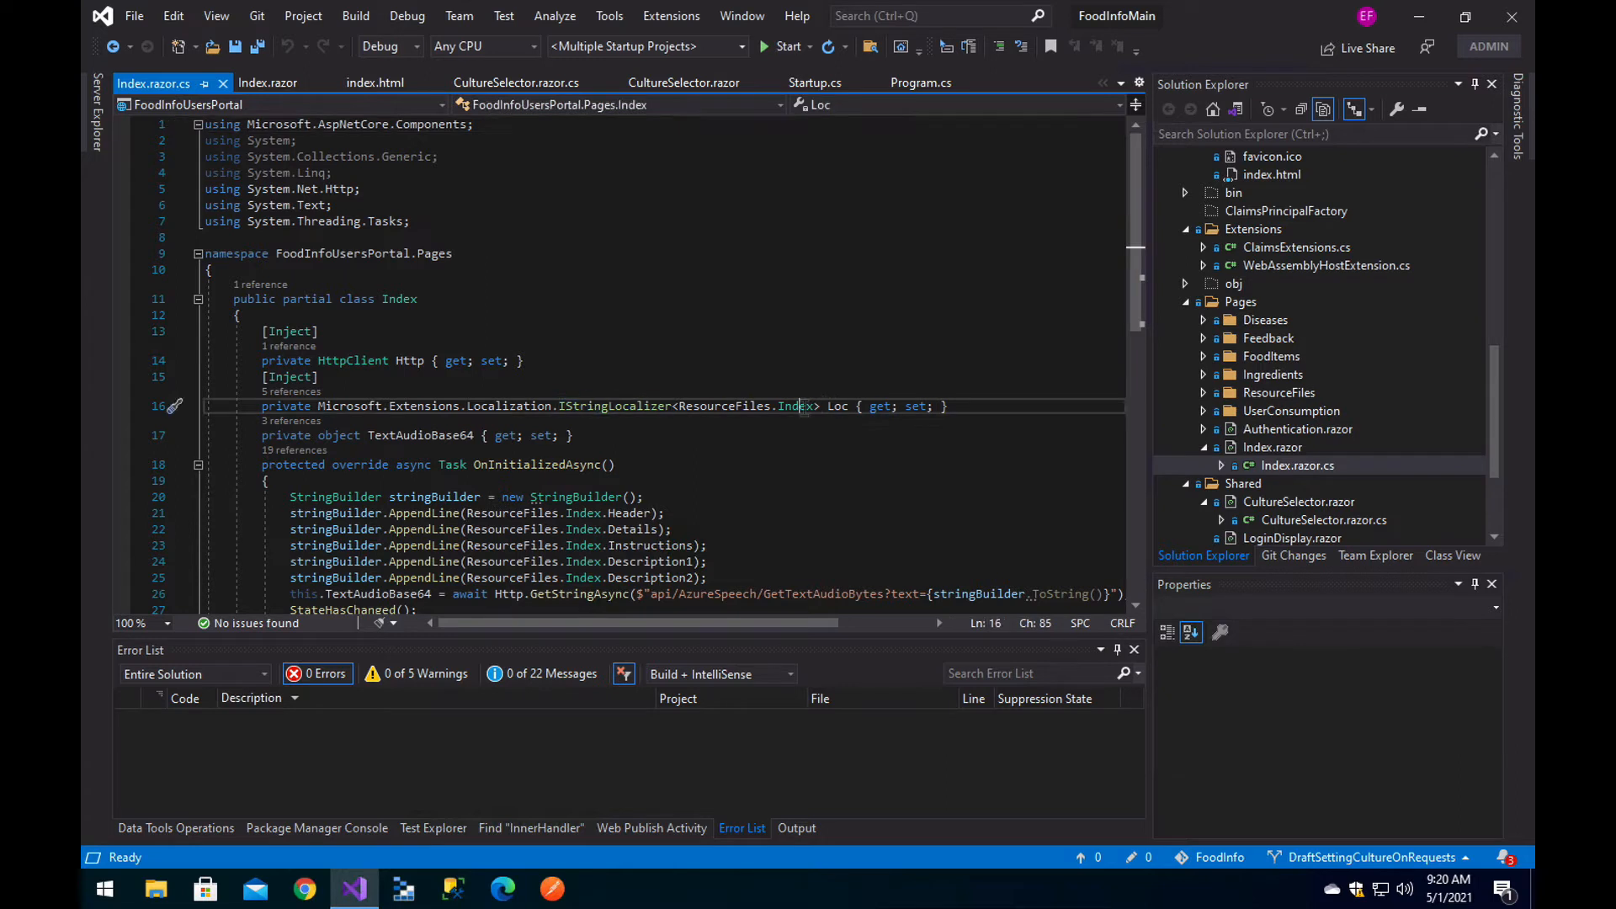
double_click(796, 406)
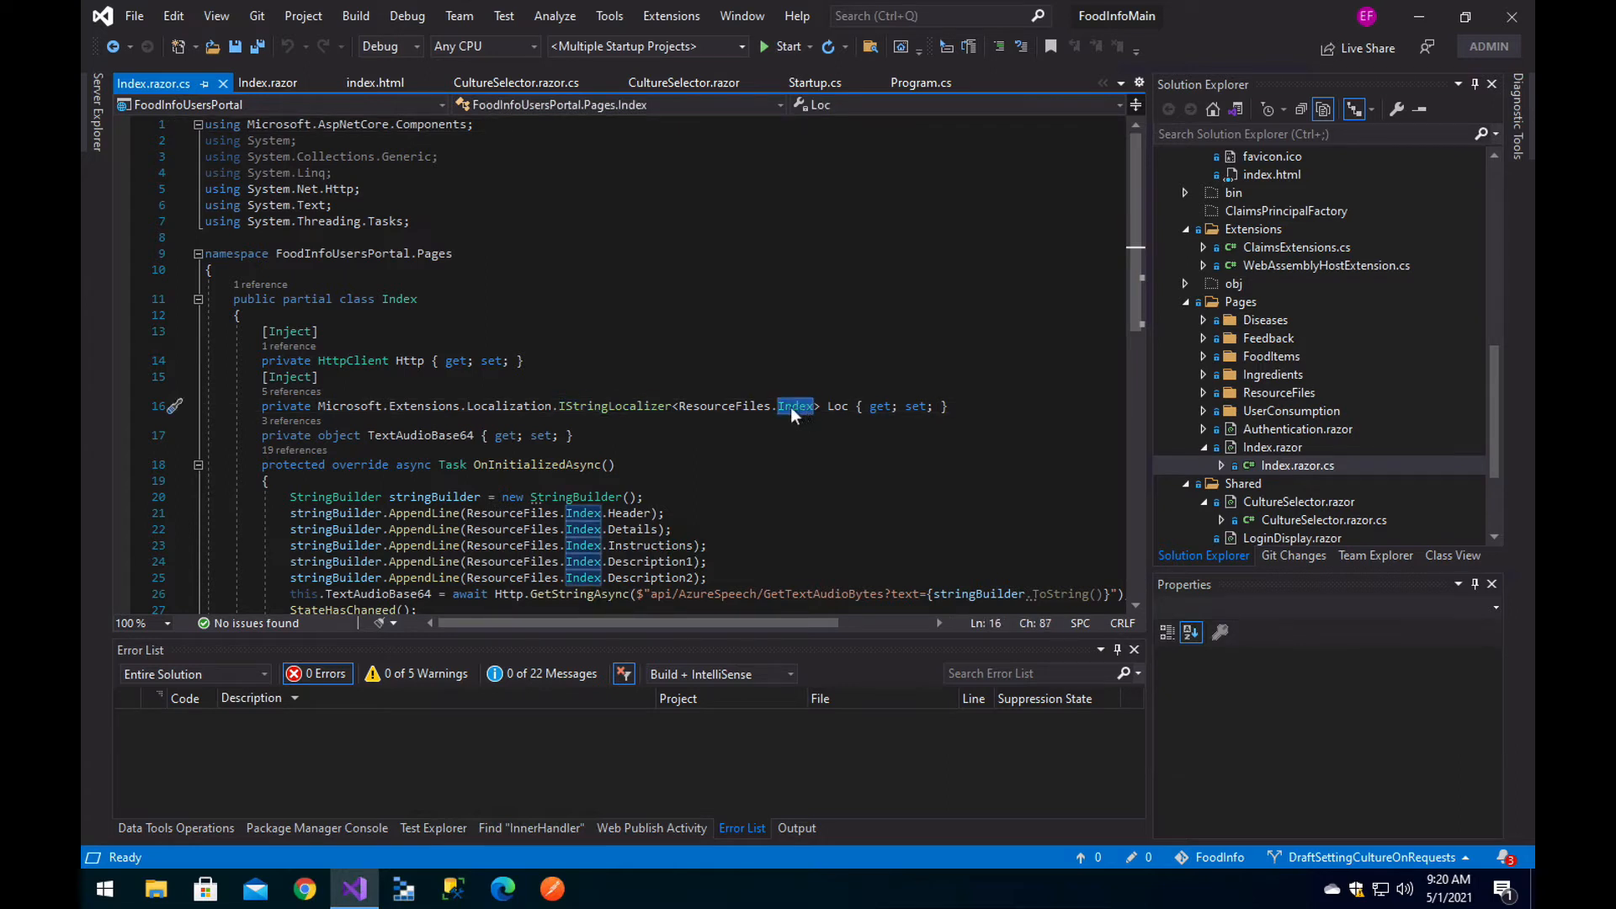
mouse_move(793, 406)
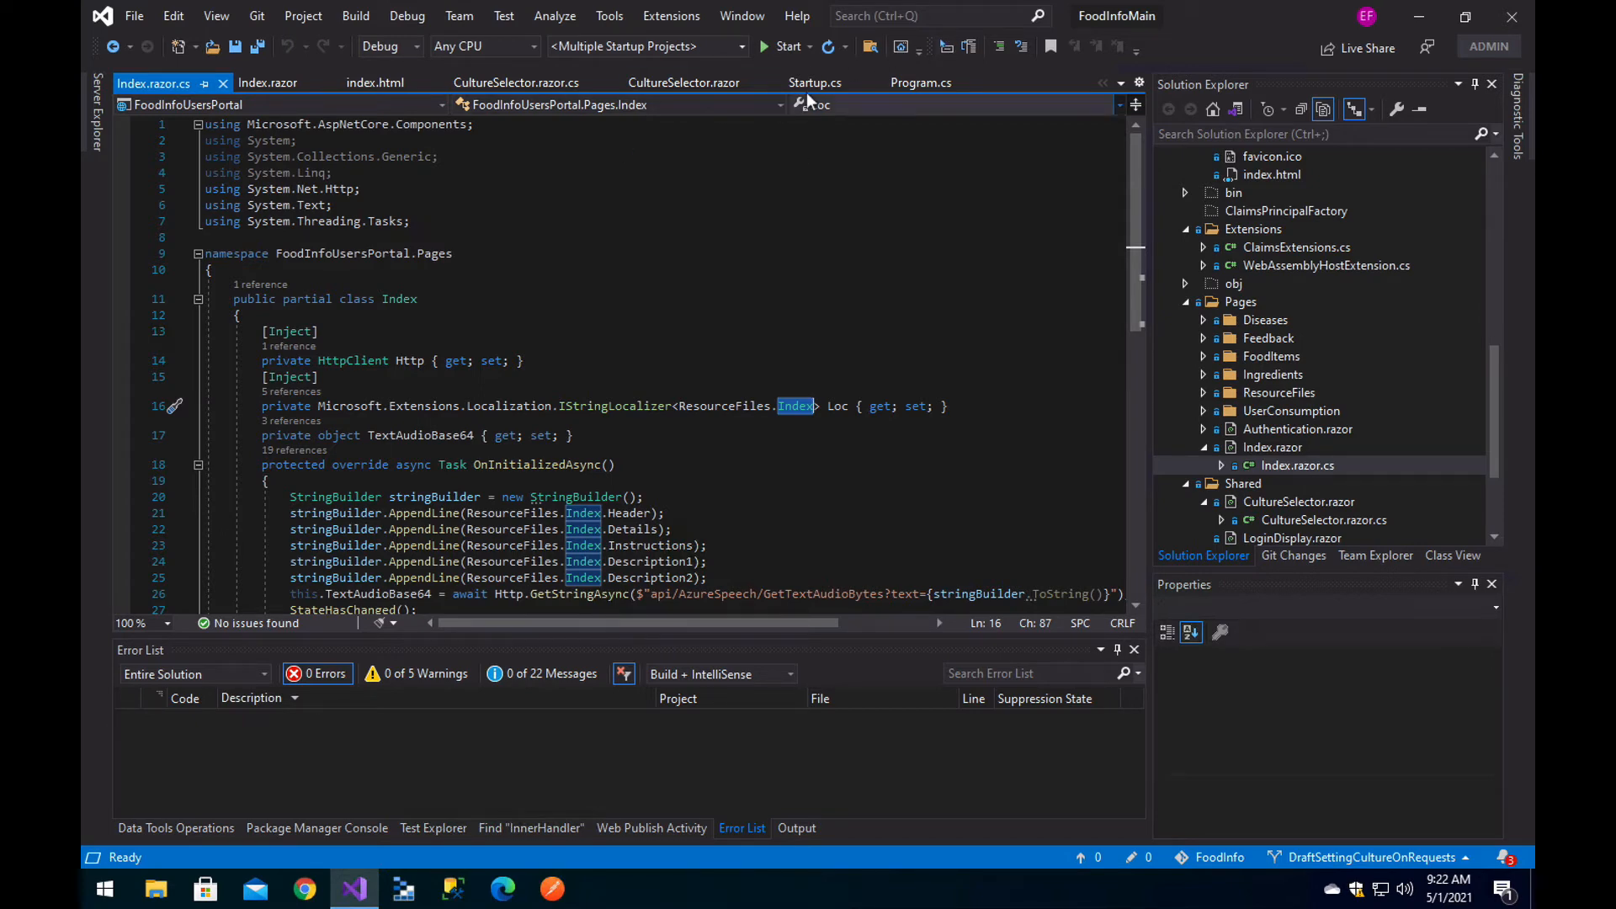
click(921, 82)
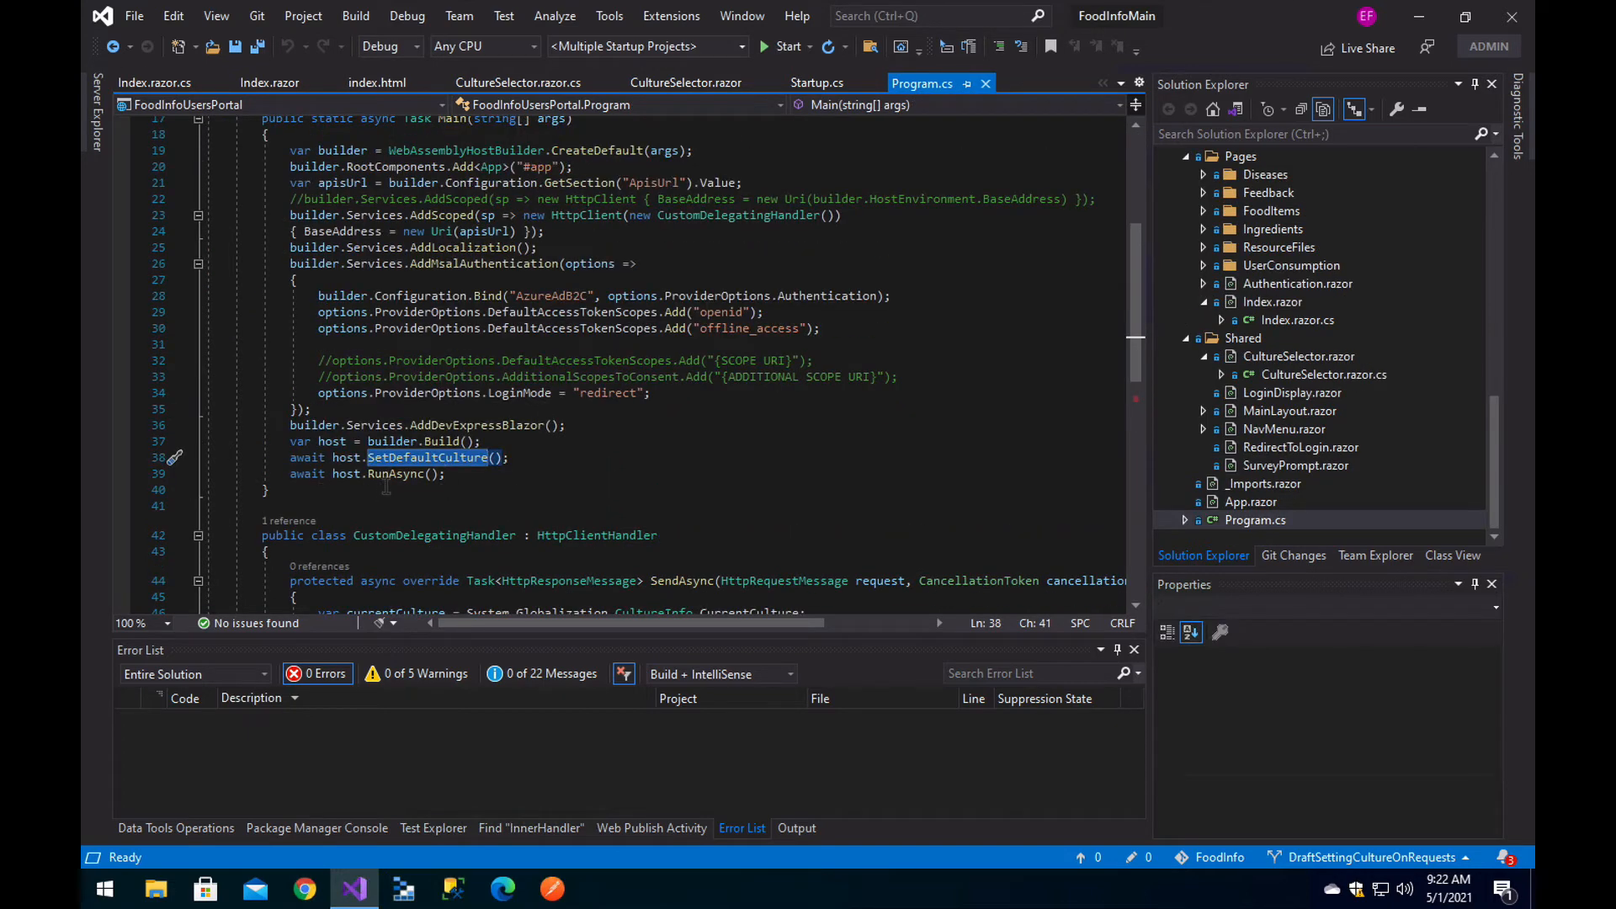
mouse_move(426, 457)
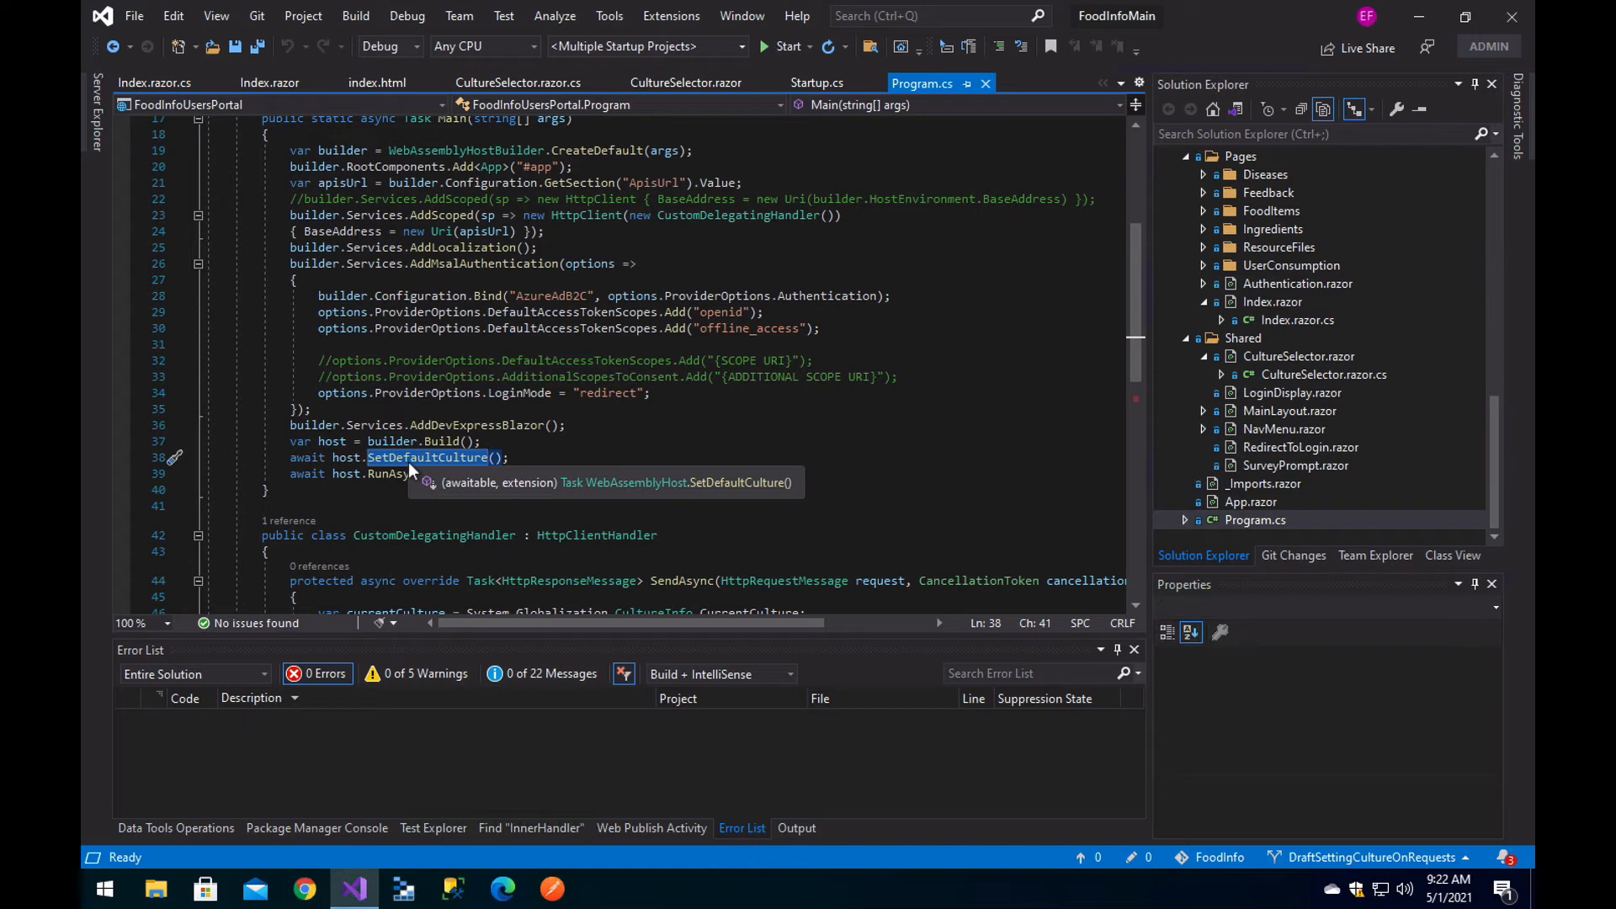
scroll(down, 3)
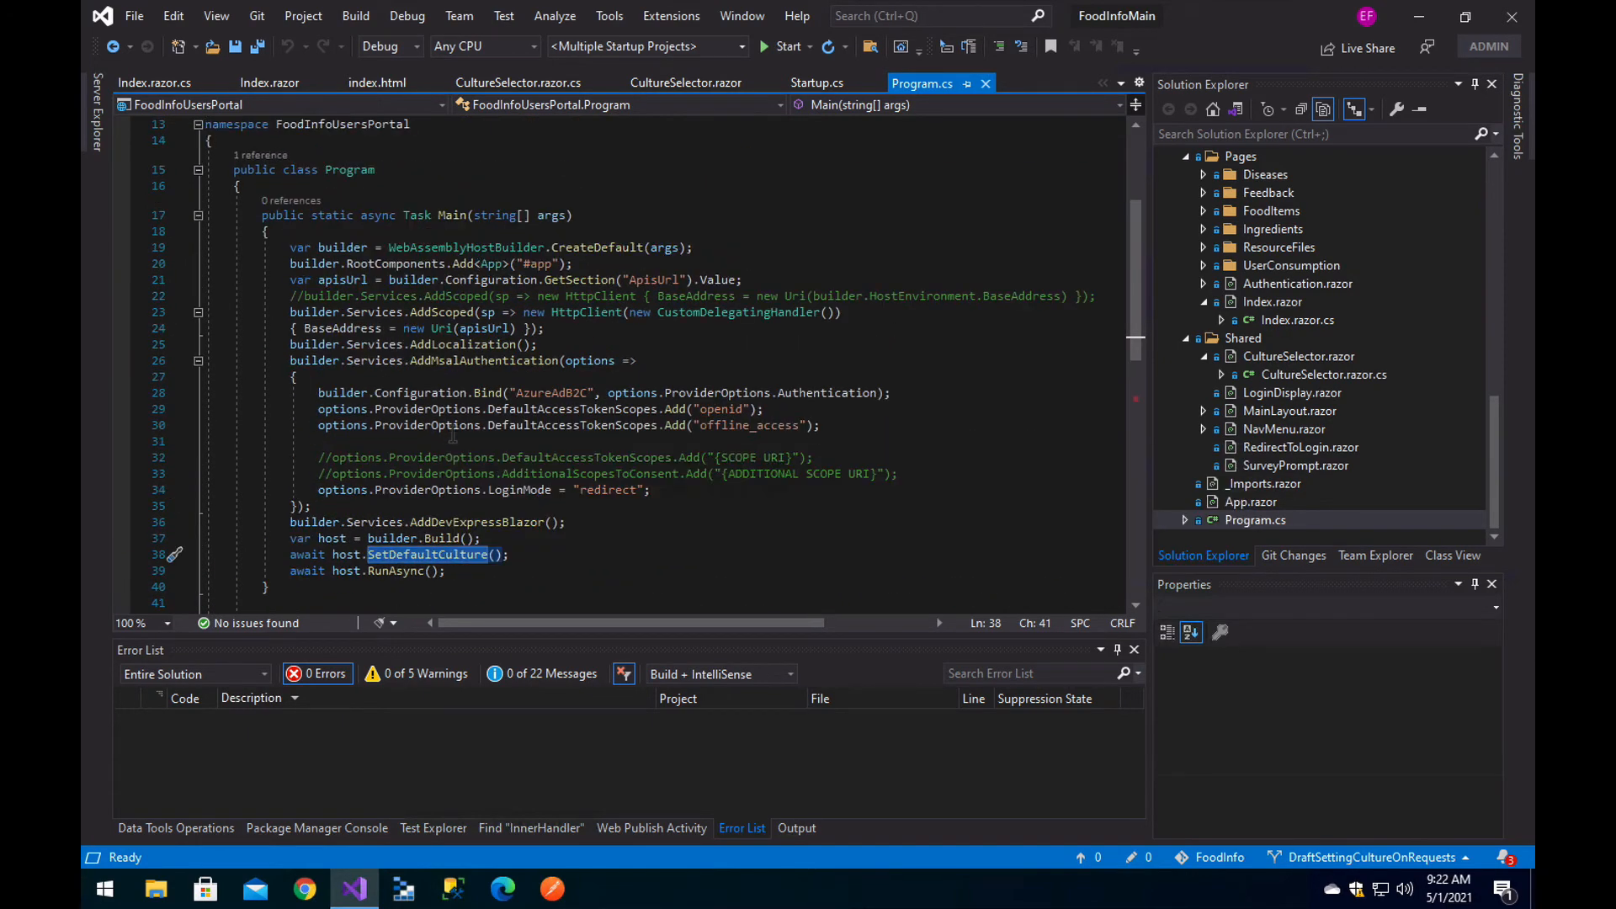
scroll(down, 3)
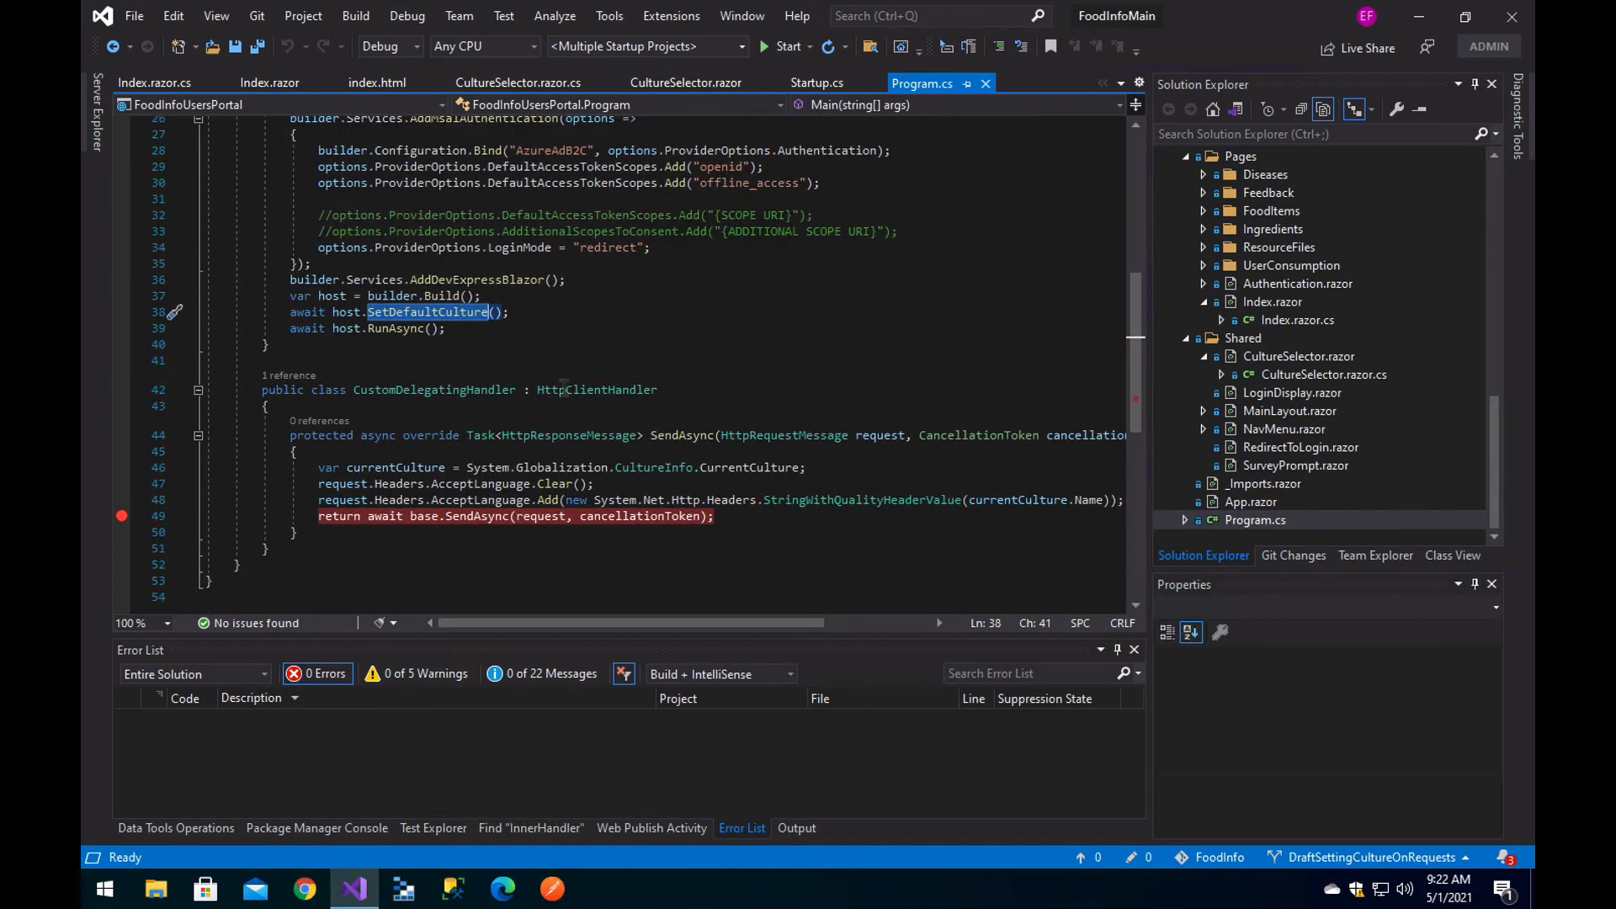
double_click(596, 389)
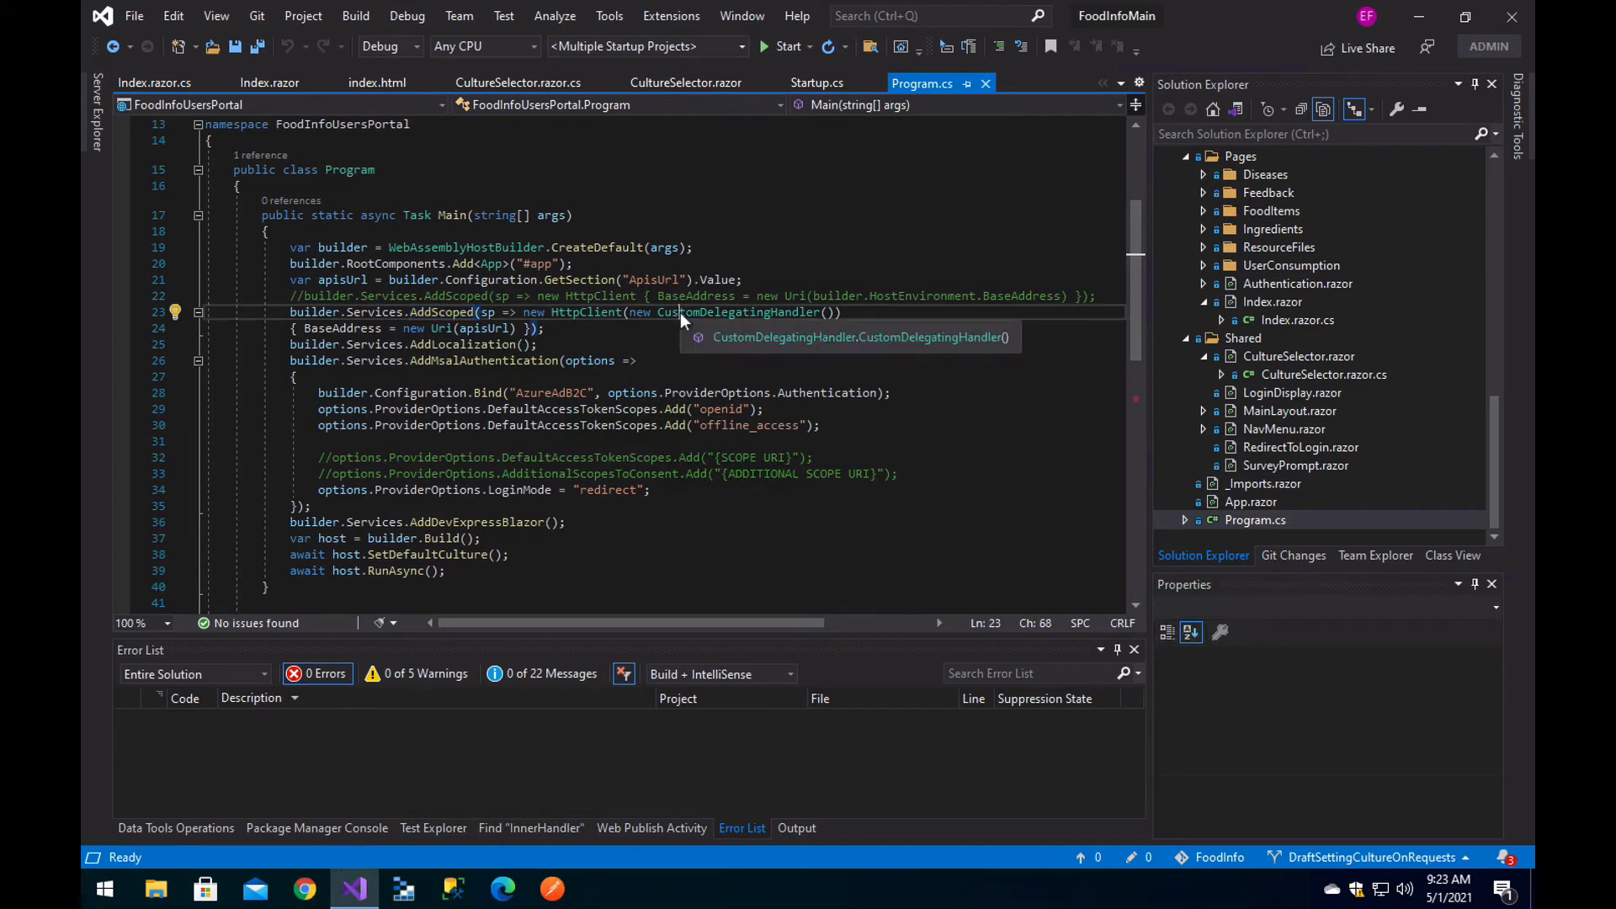
double_click(737, 313)
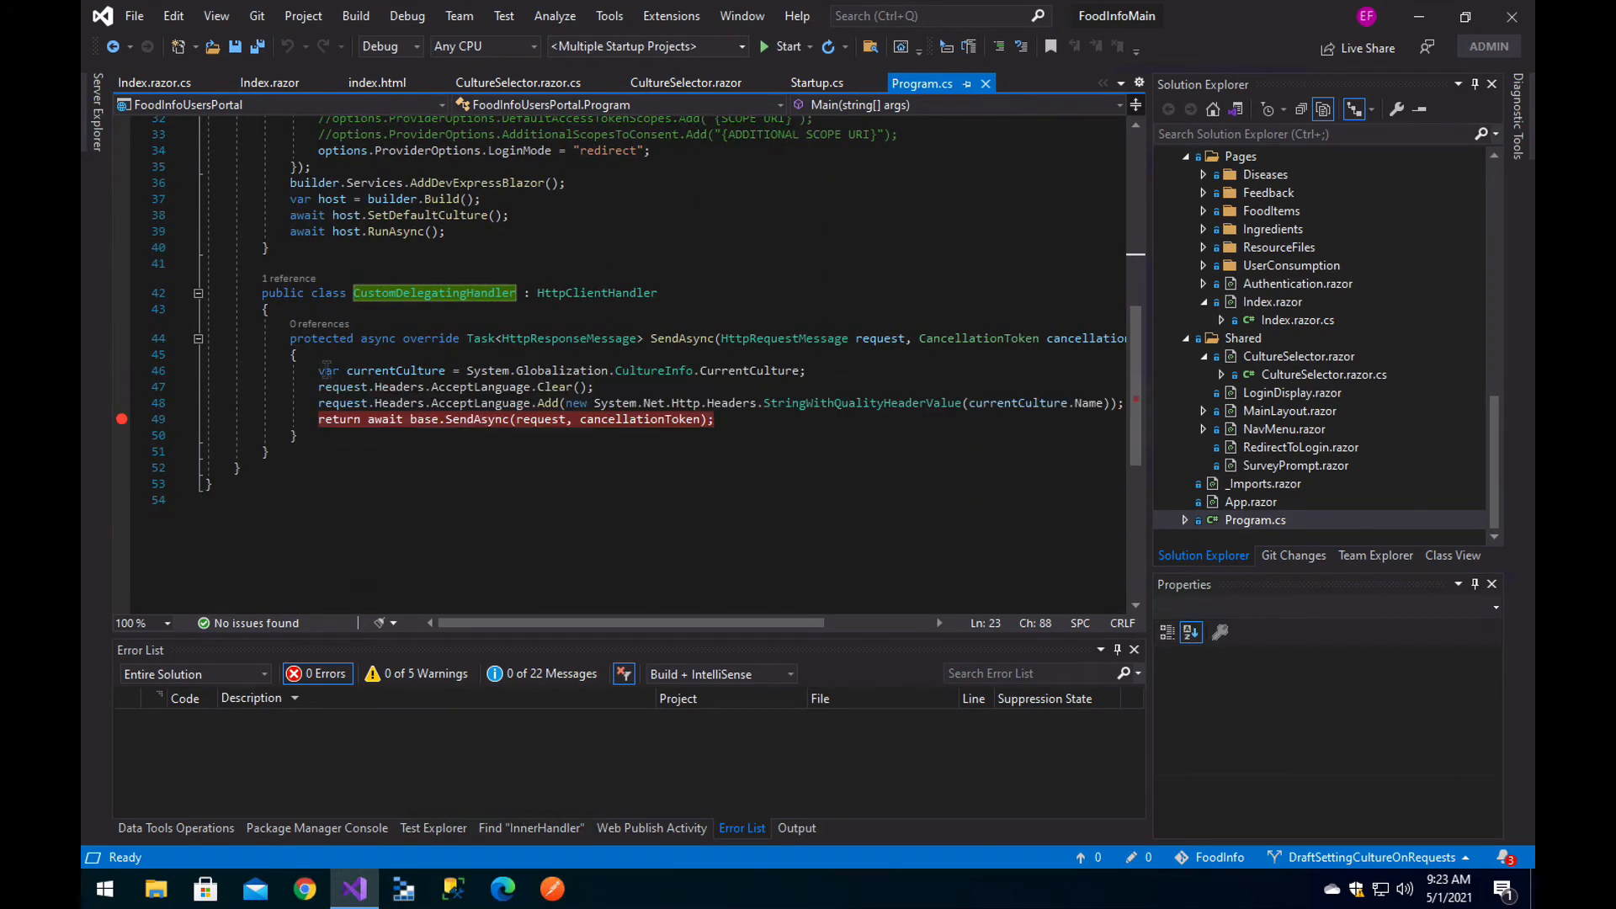
triple_click(557, 370)
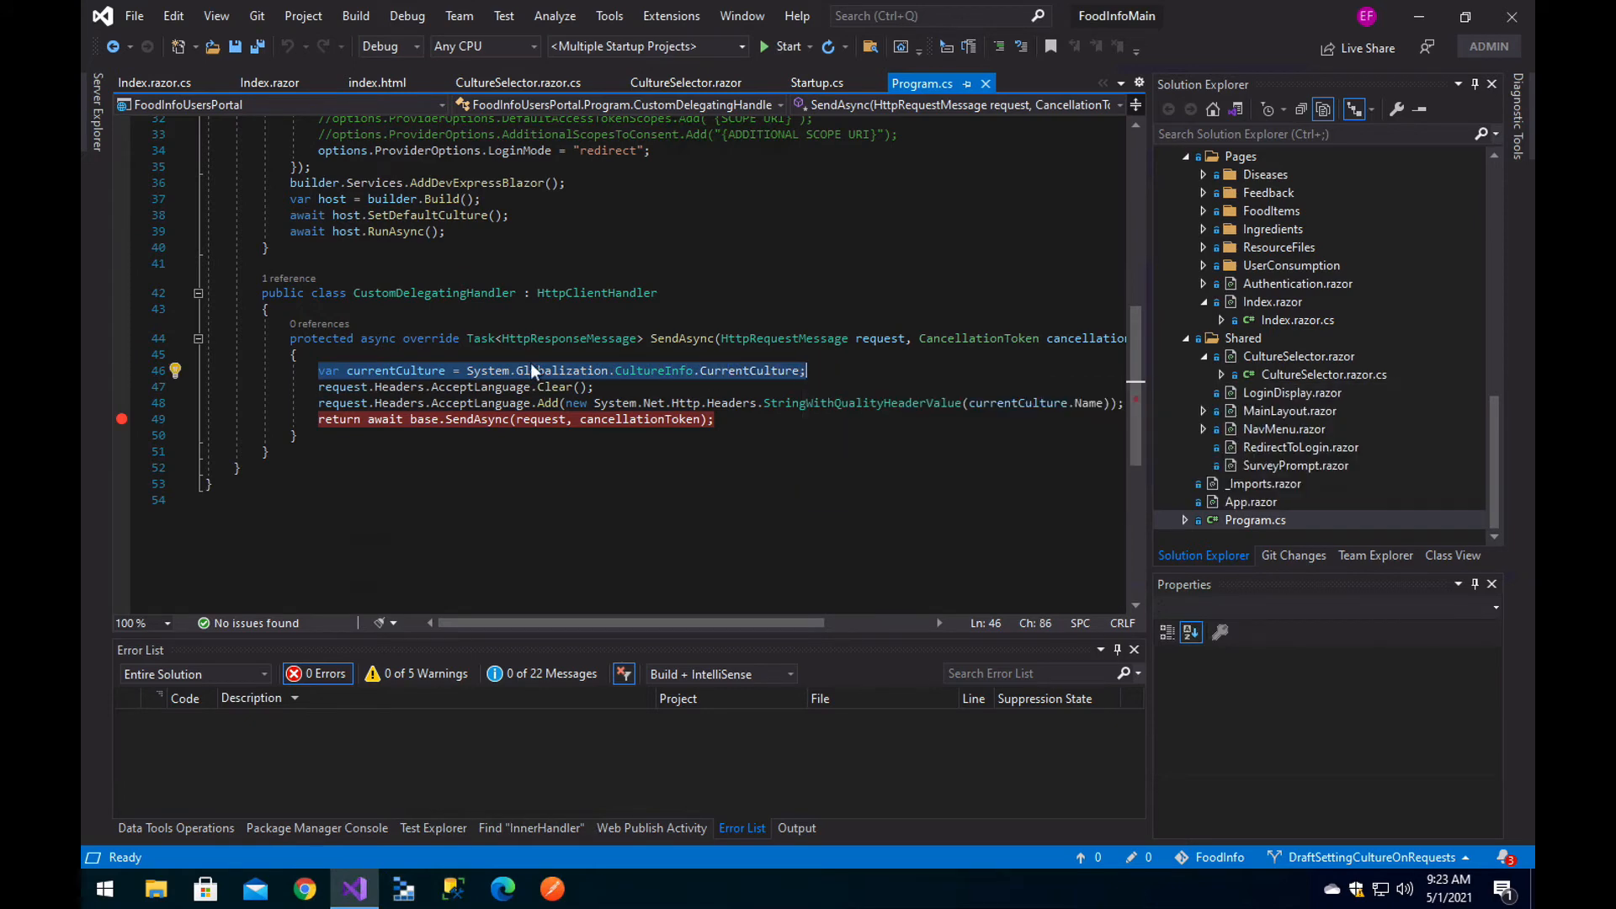
double_click(748, 370)
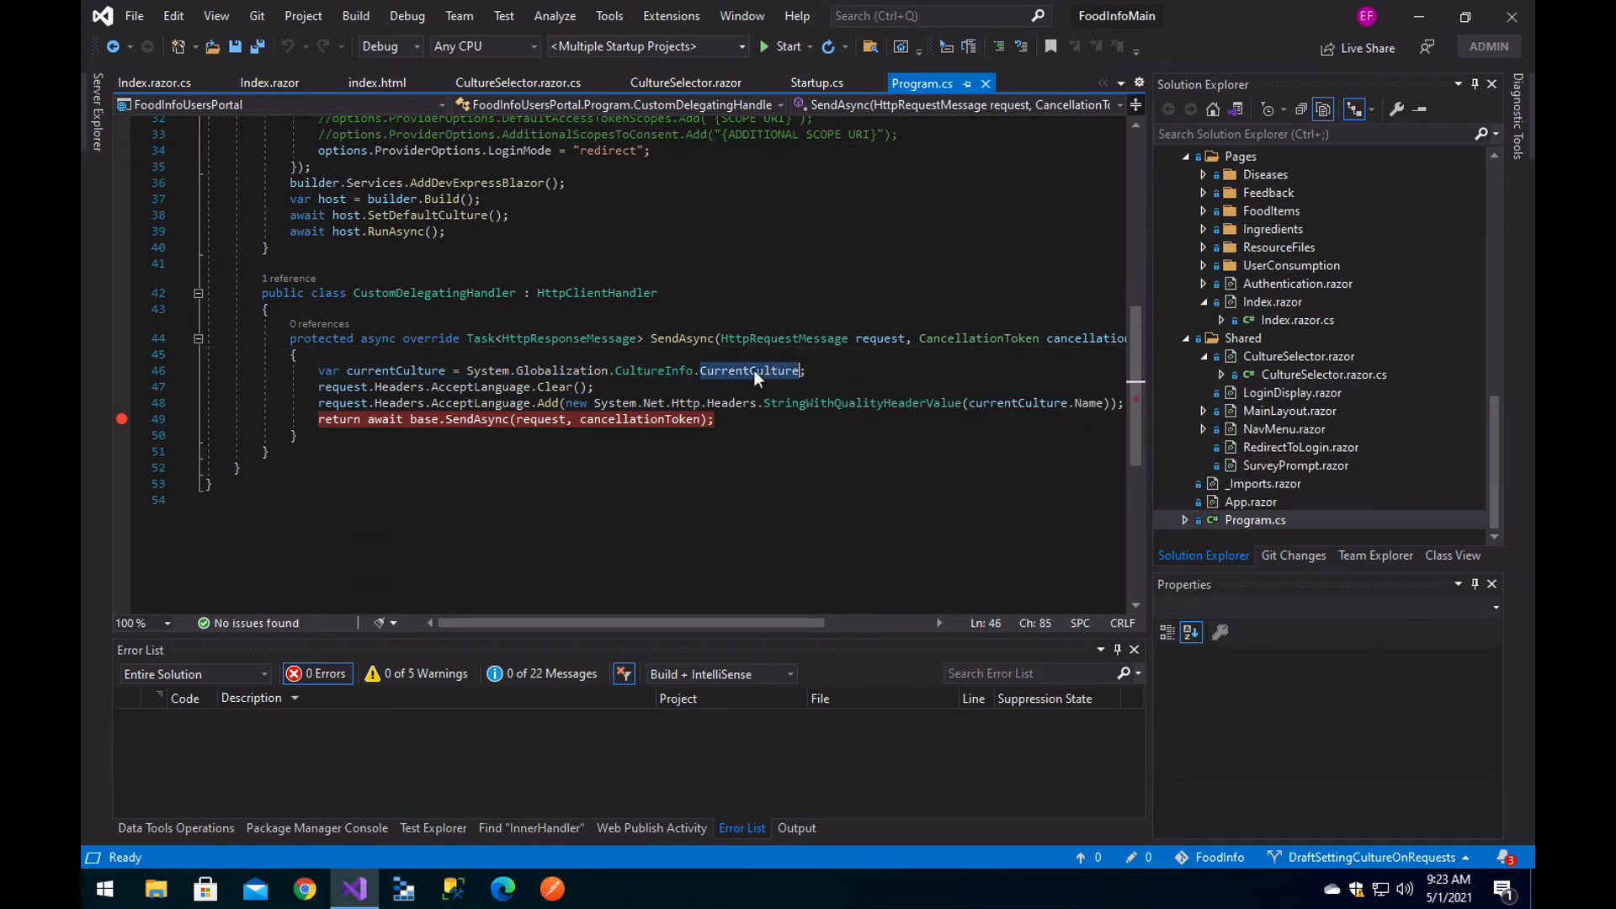
click(749, 371)
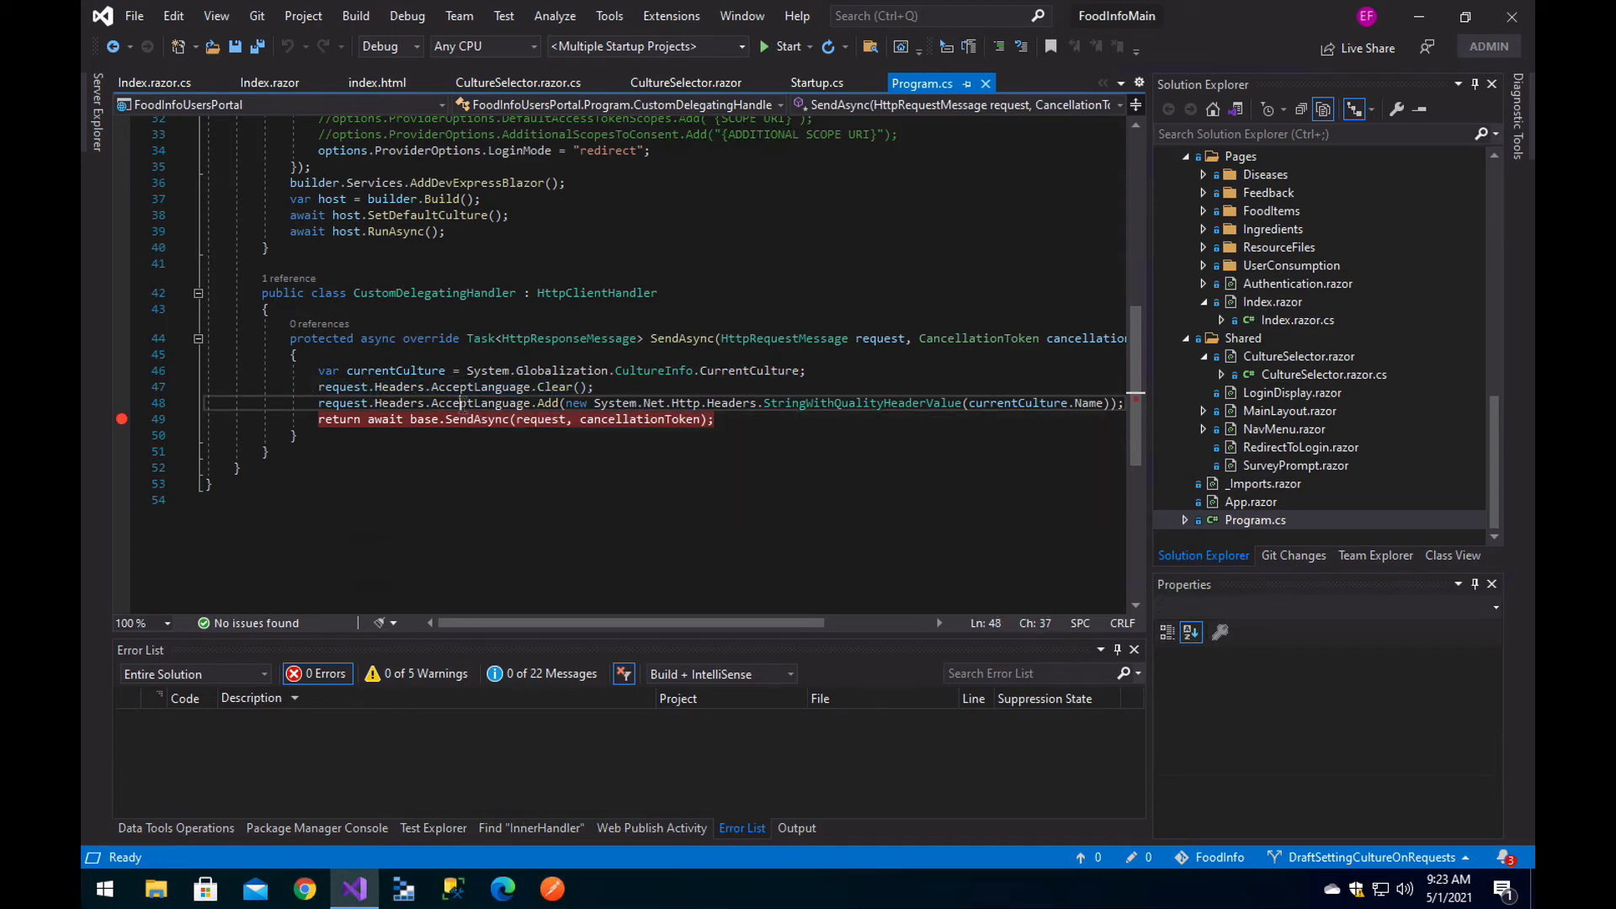
mouse_move(480, 402)
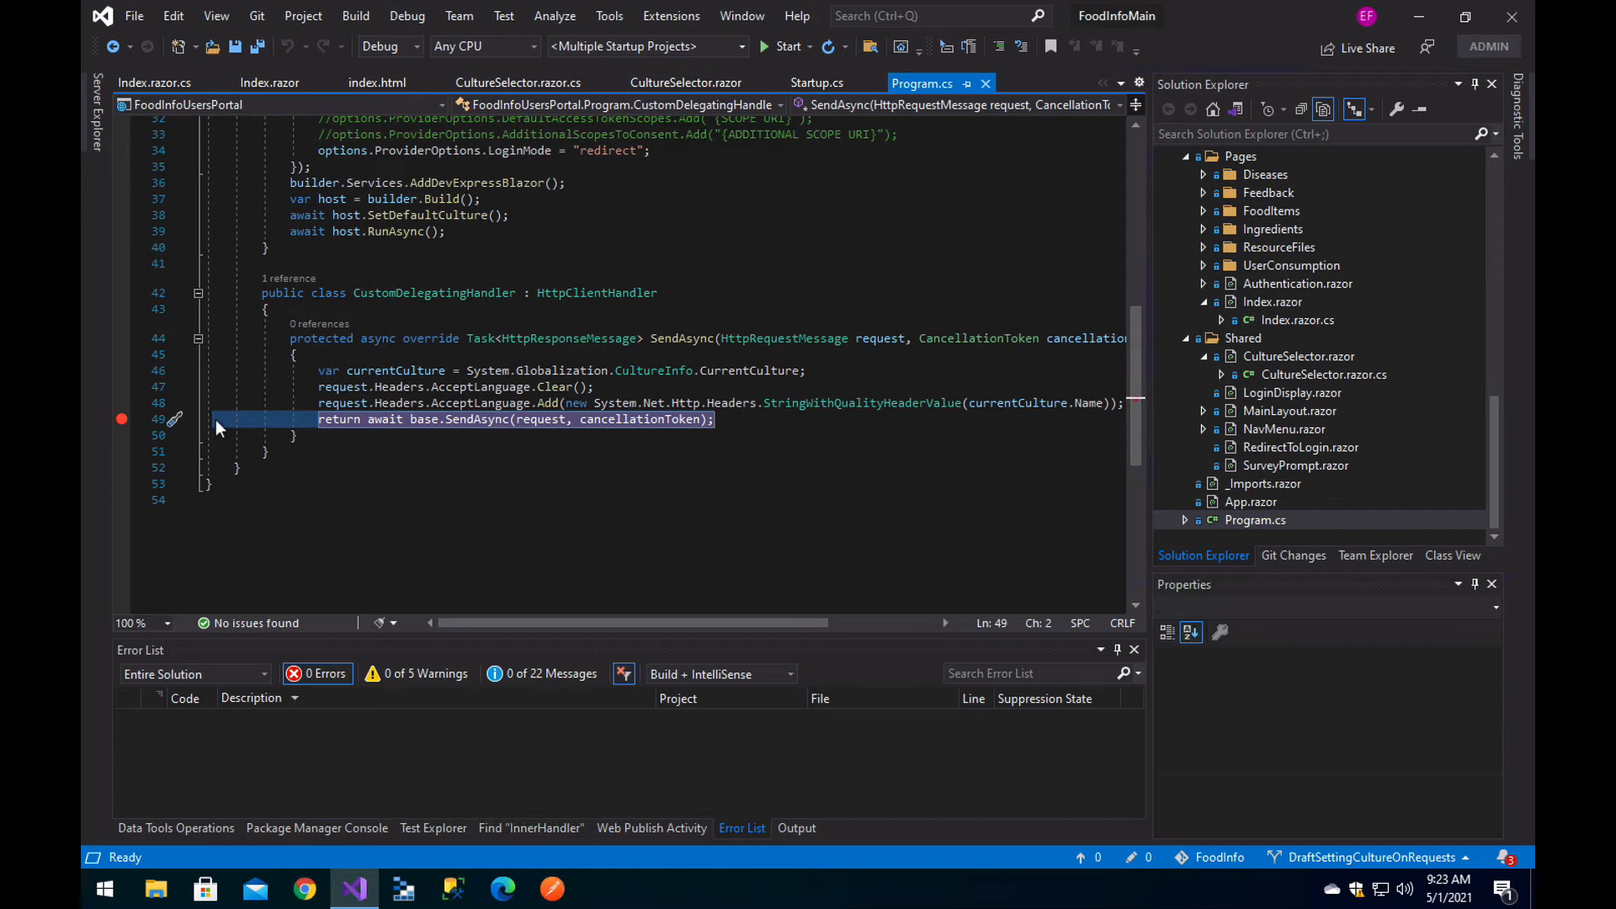
click(818, 82)
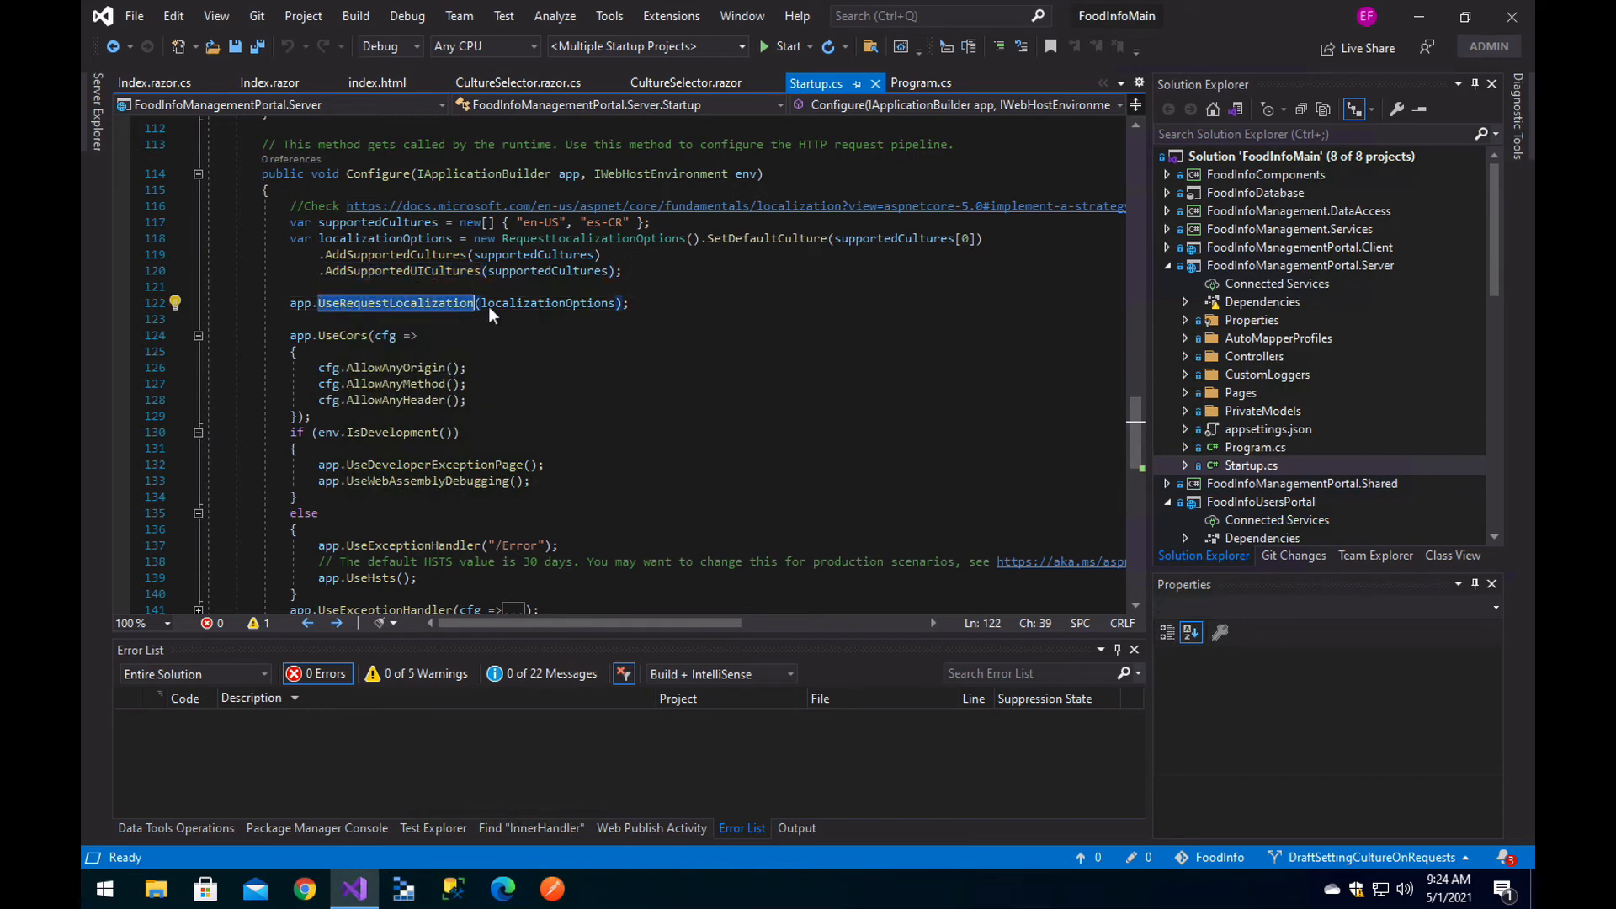
Start a new line after AddSupportedUICultures accessing localizationOptions' RequestCultureProviders
double_click(547, 301)
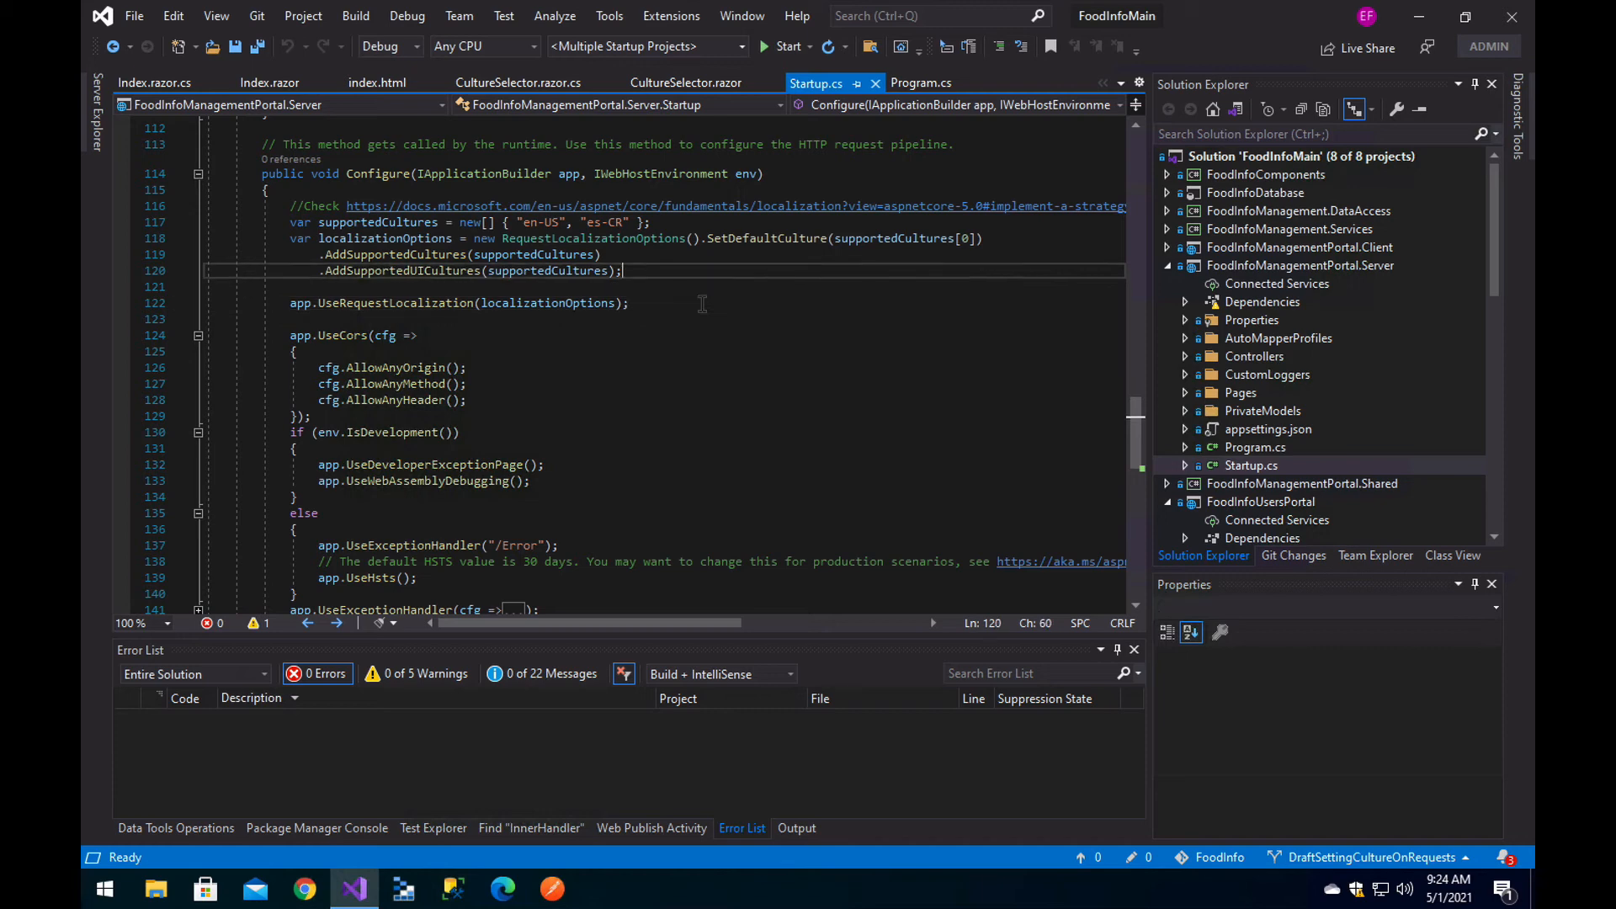
text(;pc)
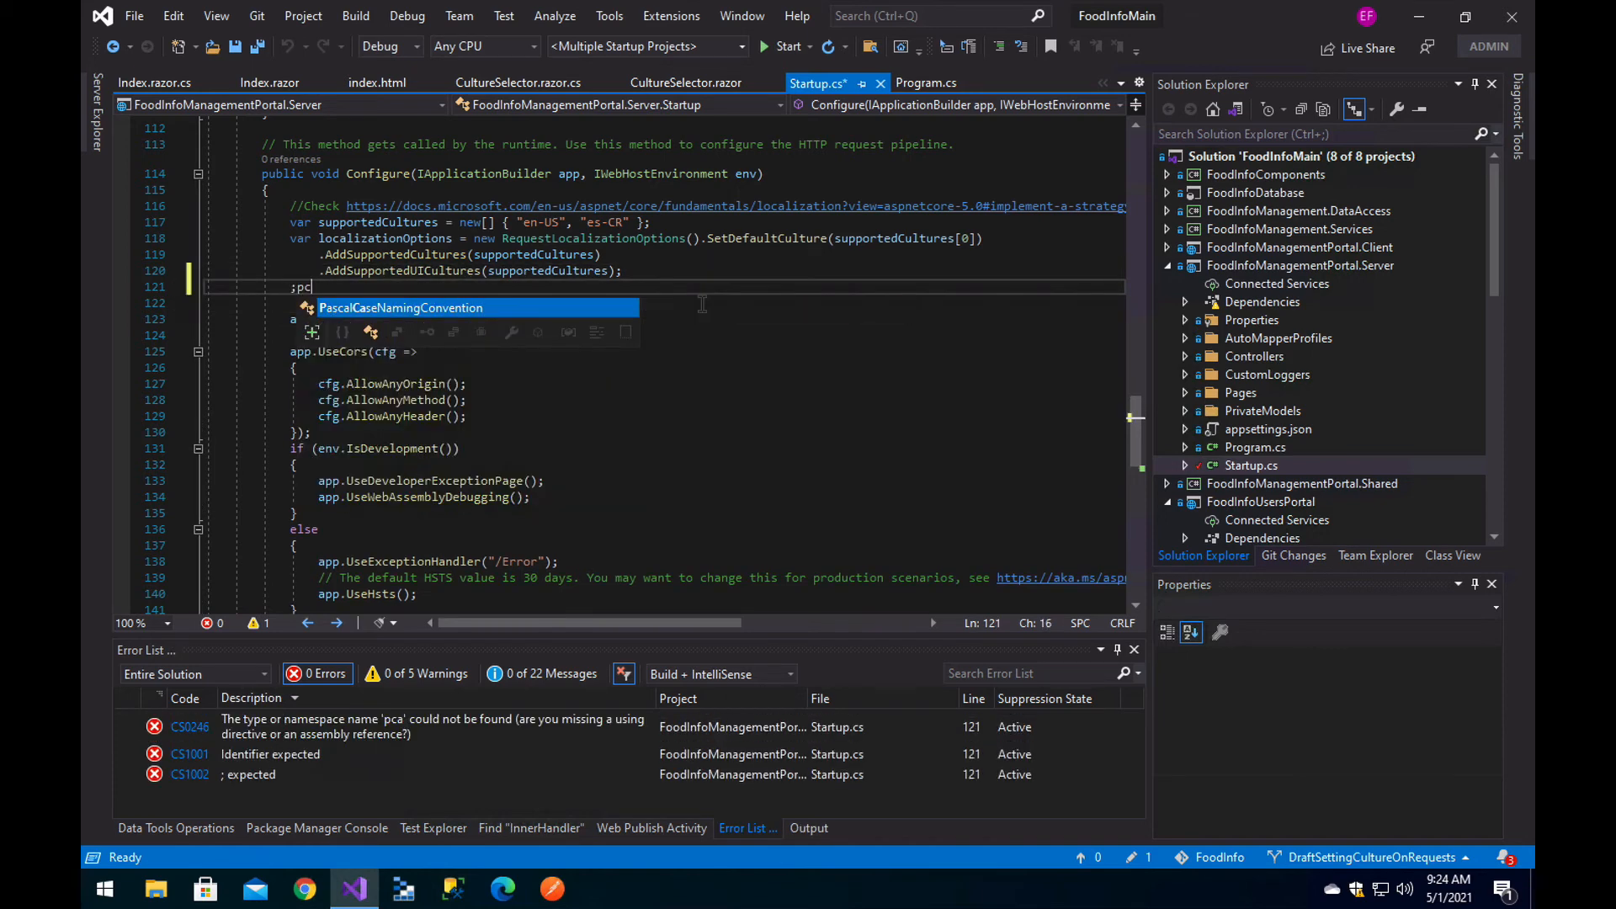
text(localizationOptions)
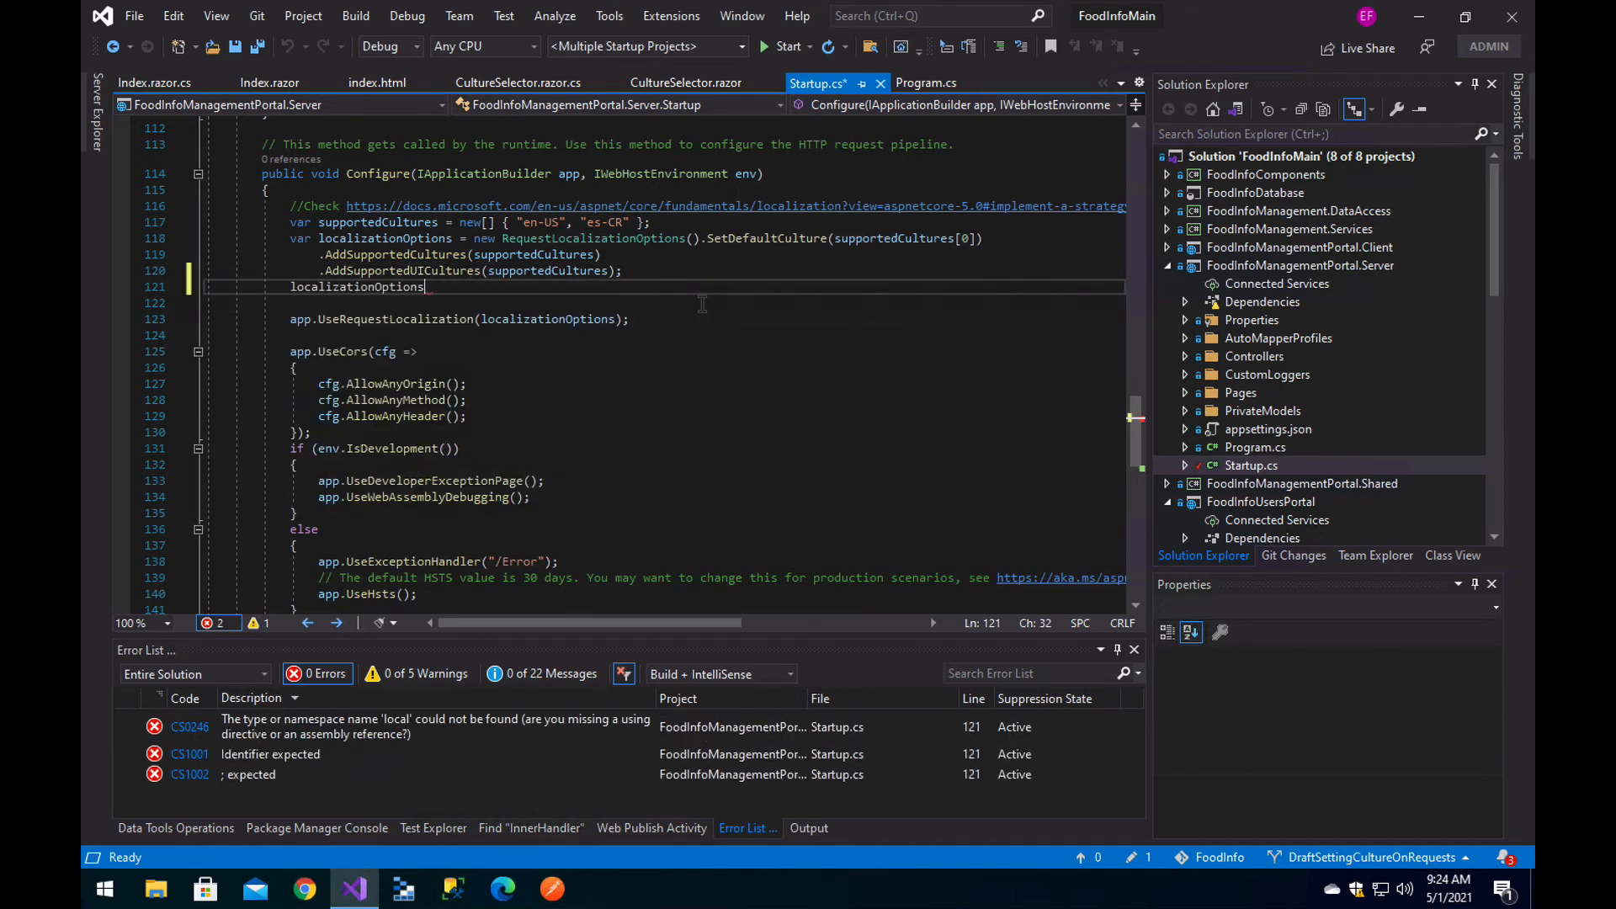
text(.provi)
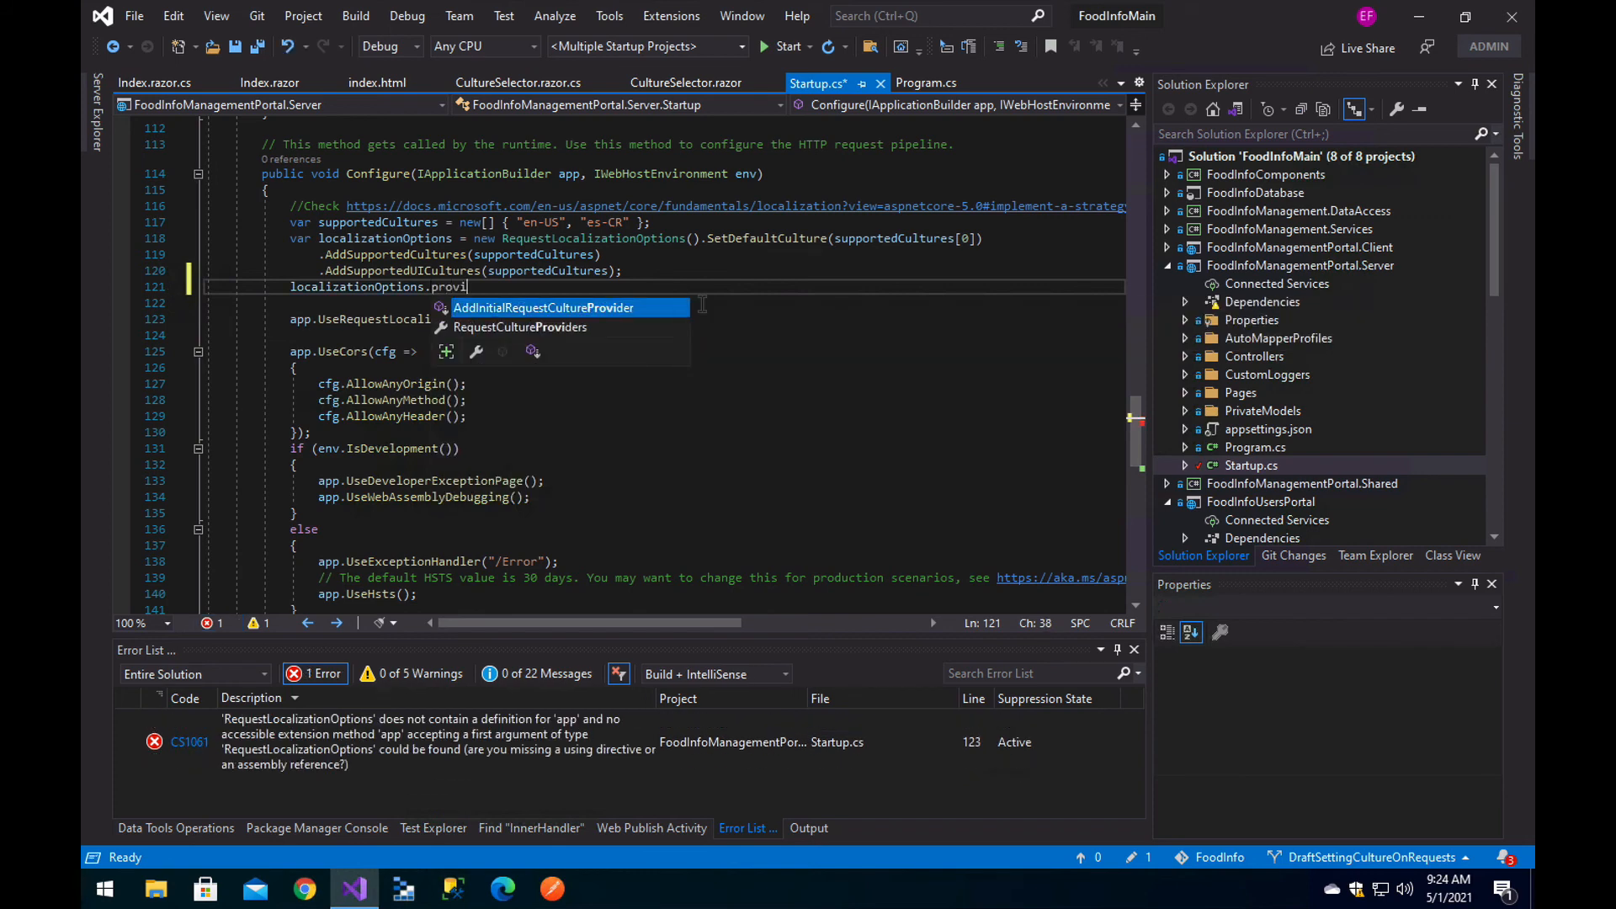